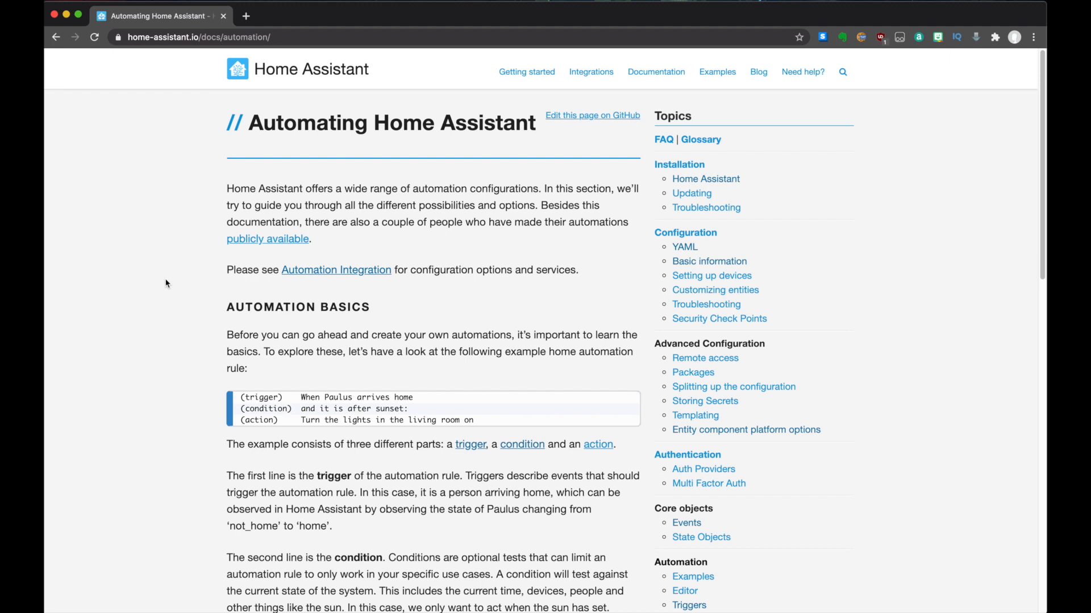
mouse_move(245, 393)
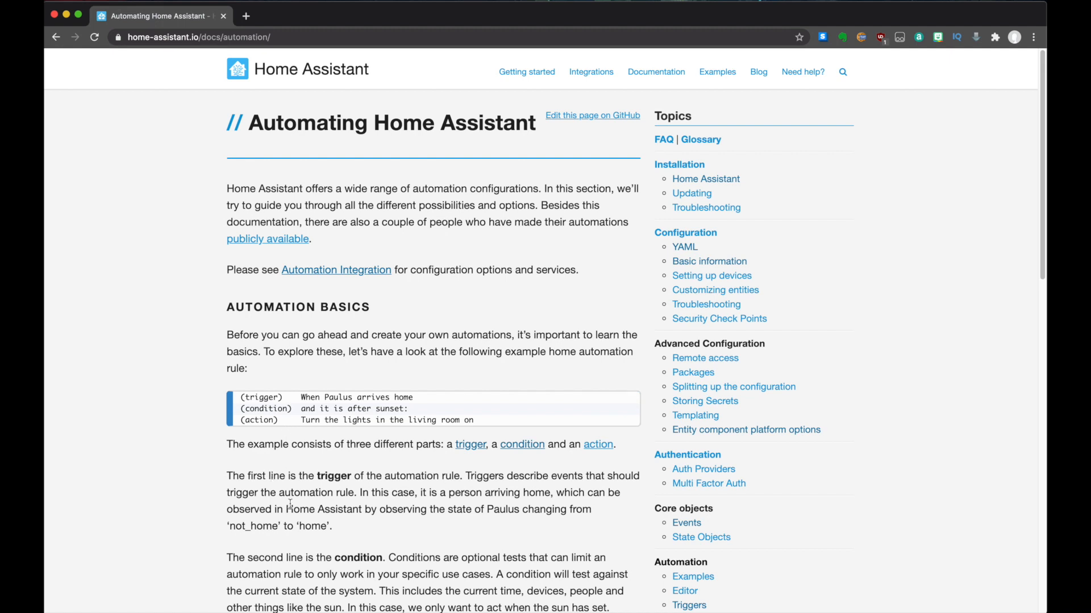
mouse_move(291, 504)
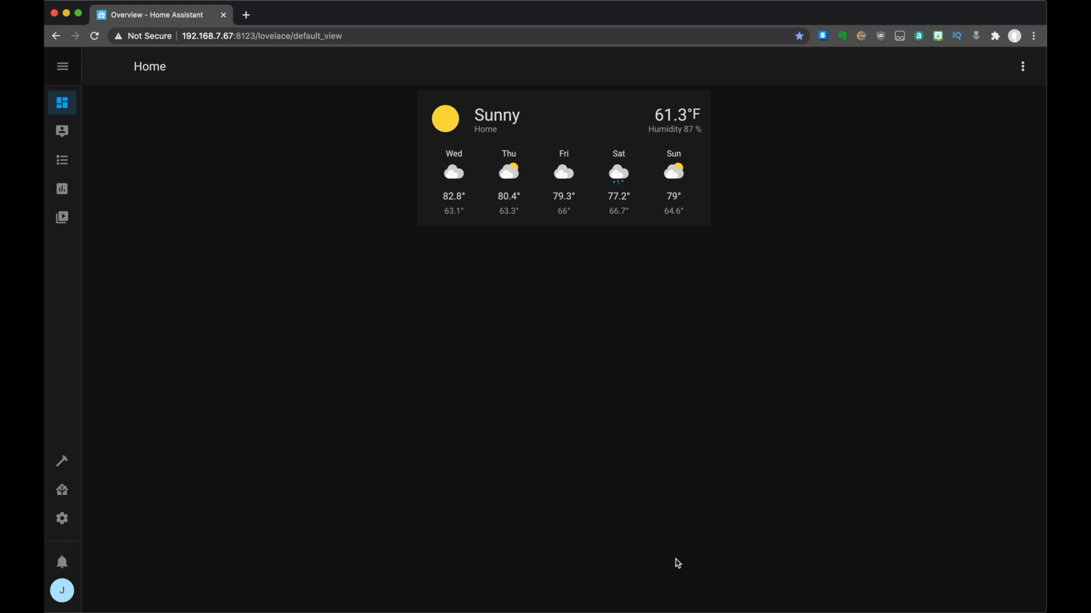
Step: From the Automations list, create a new automation and begin naming it 'family is home'
click(62, 518)
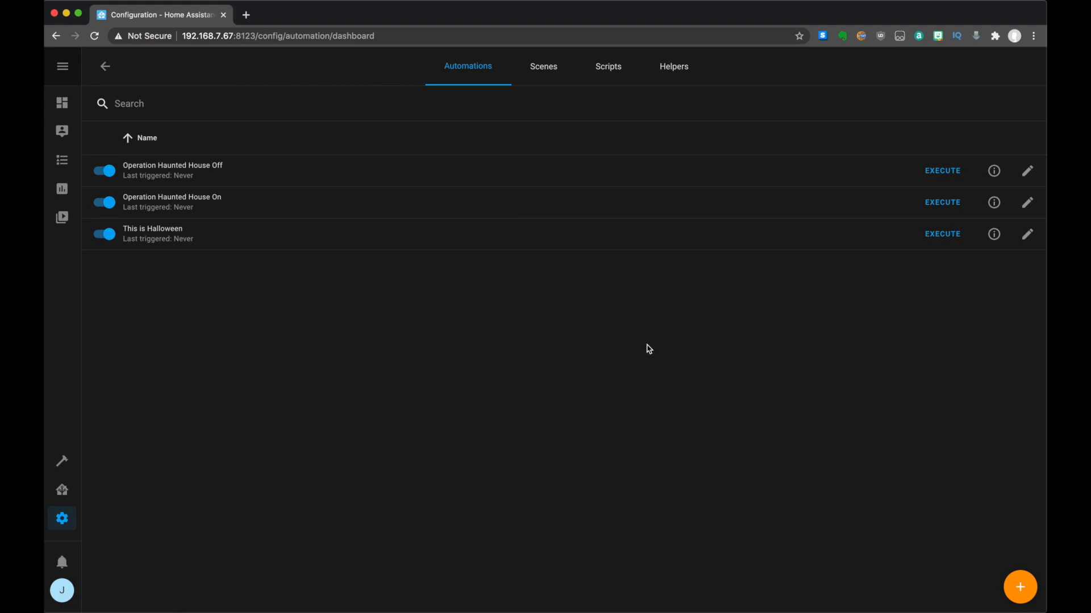
click(1019, 587)
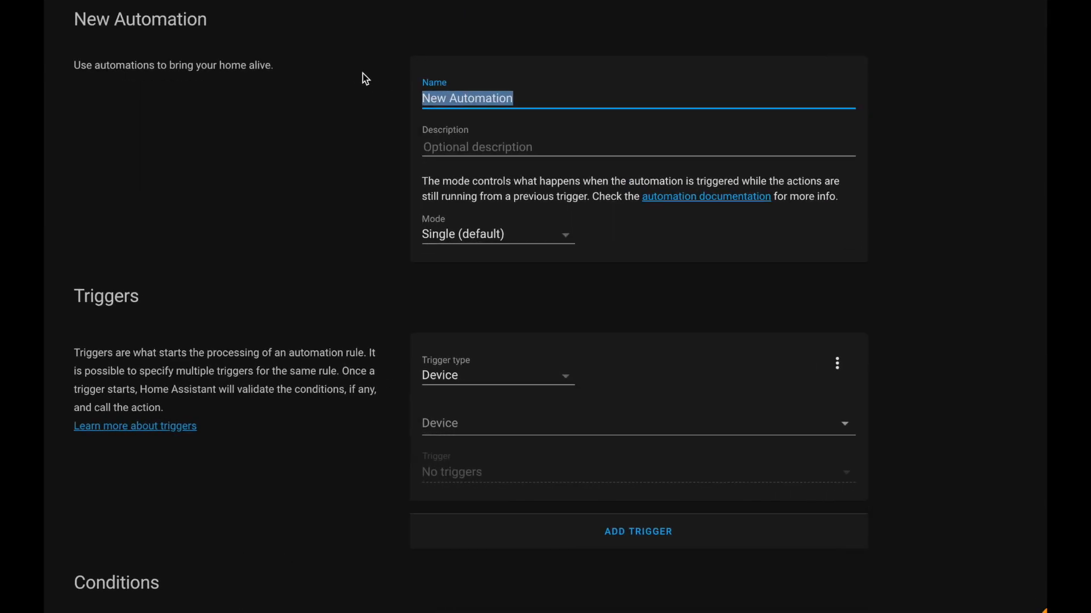
text(family is ho)
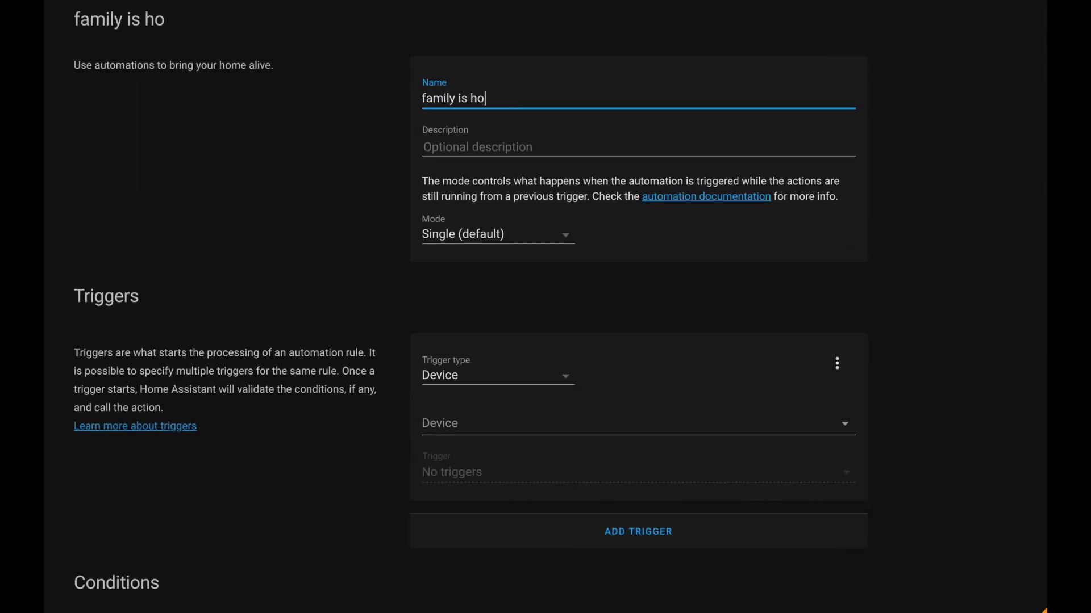
Step: Complete the name and add a State trigger on group.family from not_home to home
text(me)
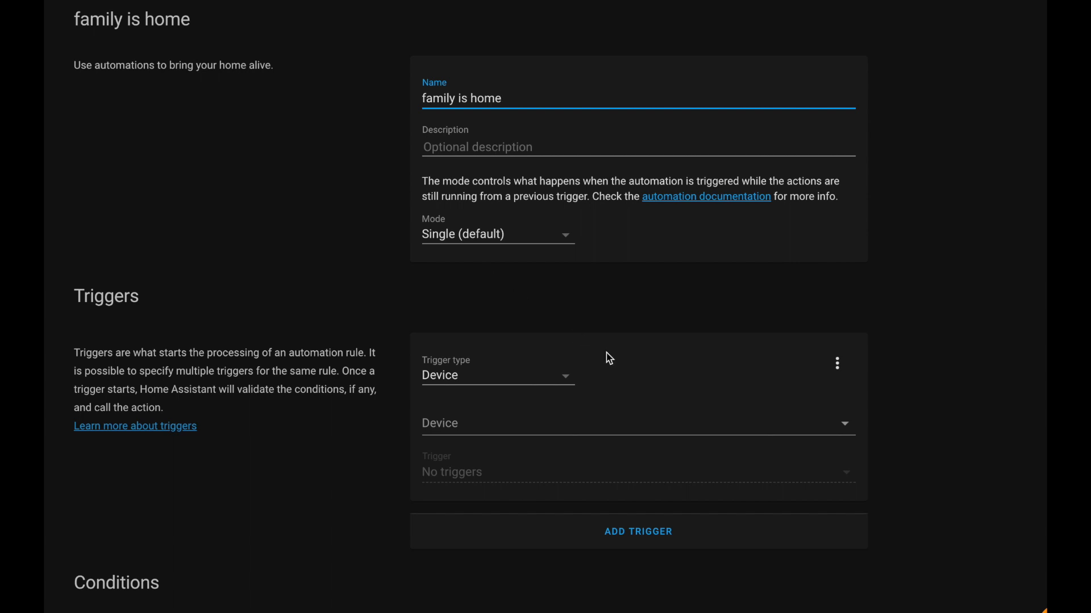
scroll(down, 3)
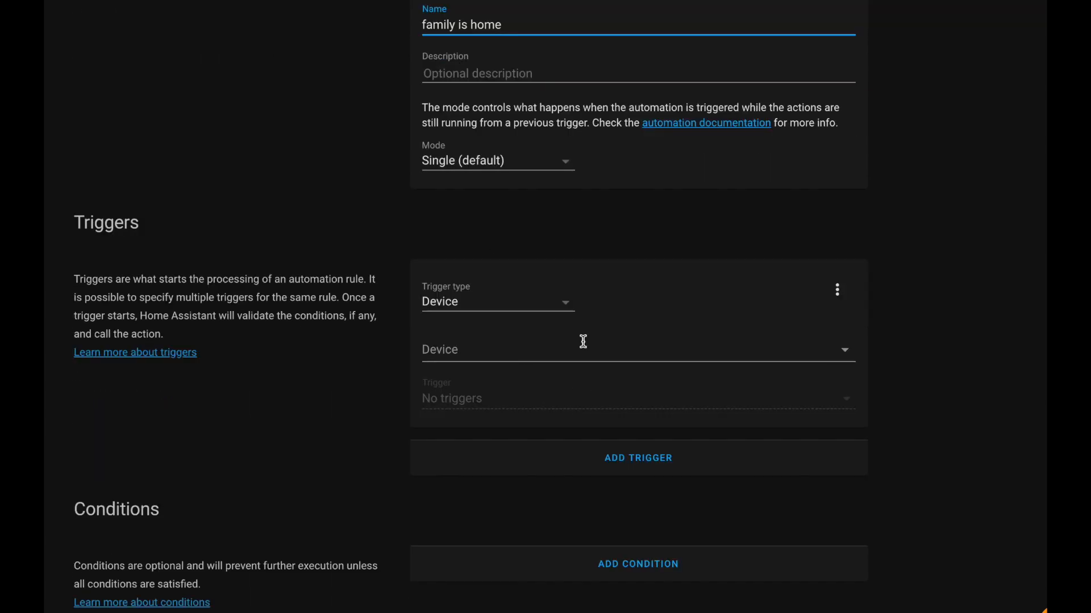
click(496, 301)
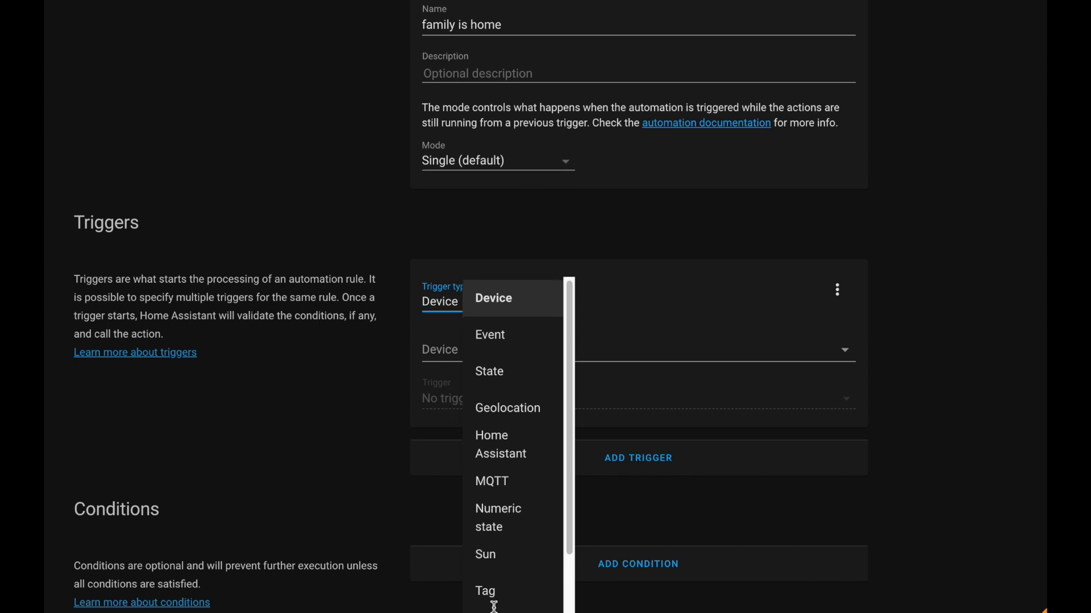
scroll(down, 3)
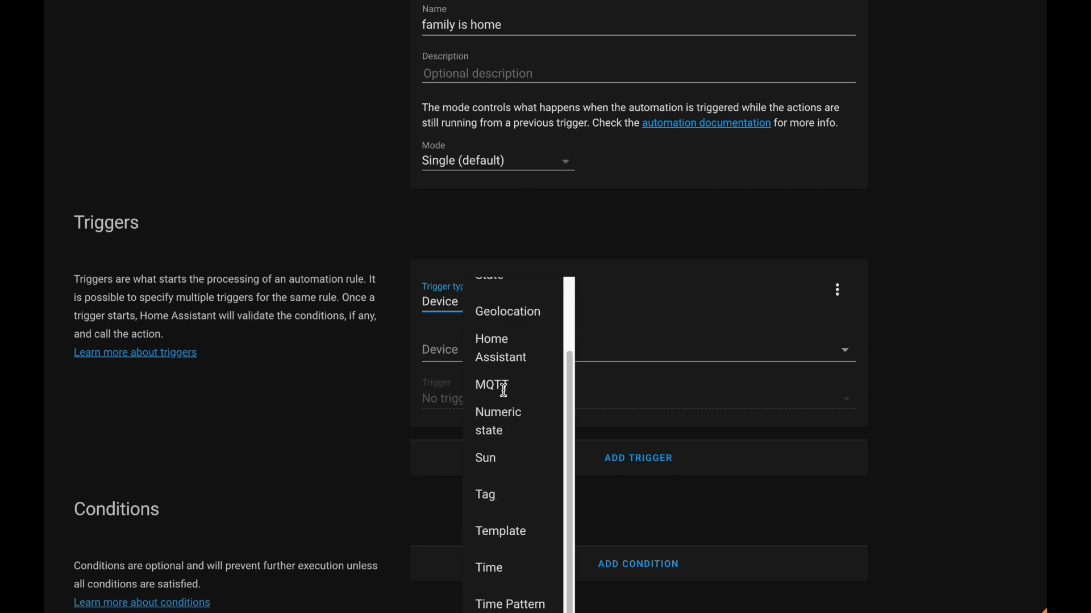
click(489, 276)
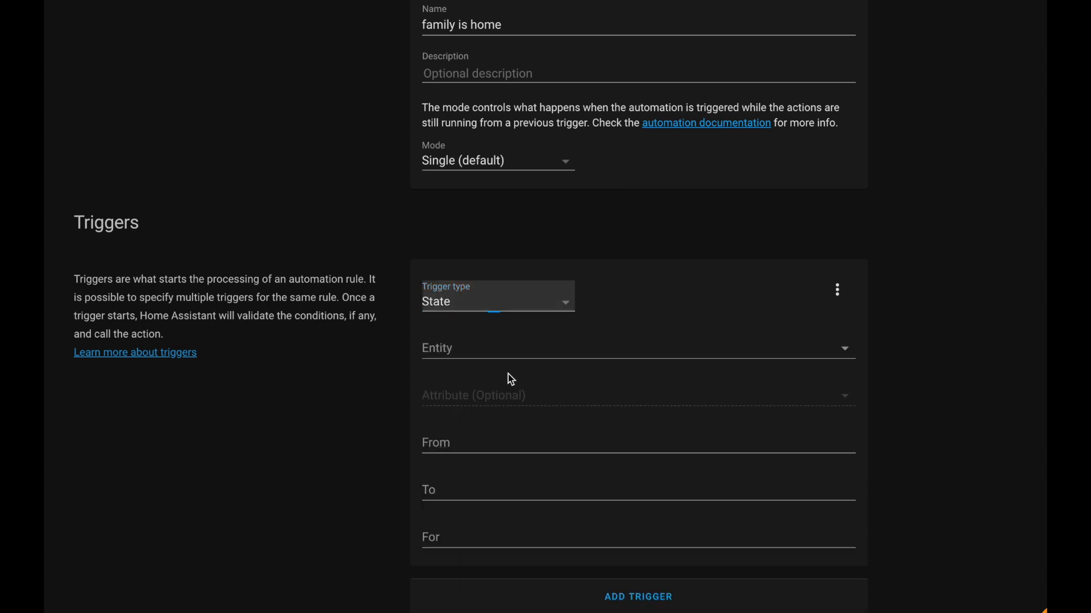
click(626, 348)
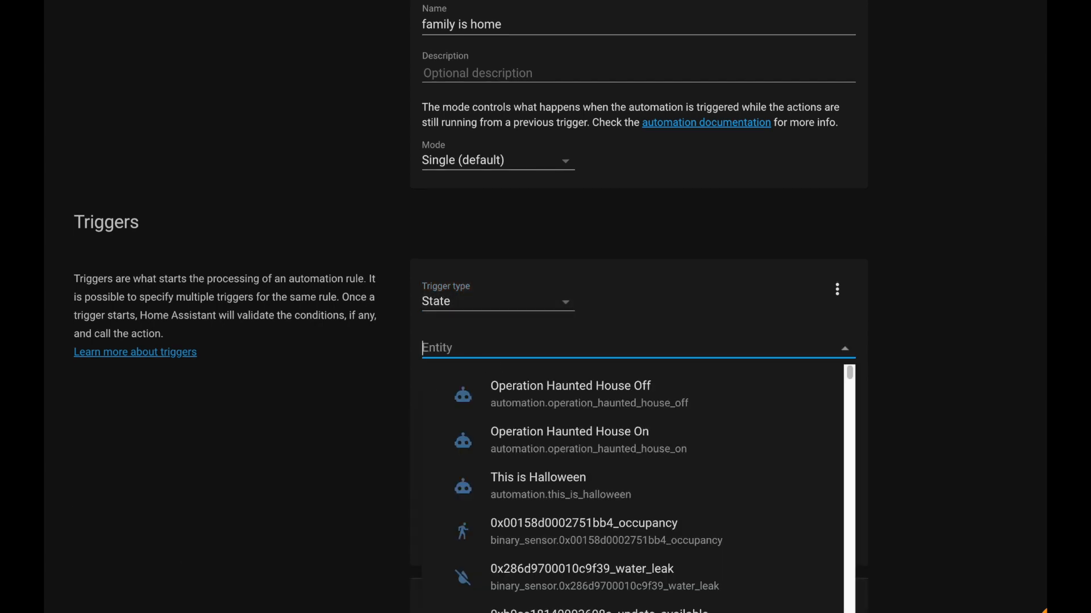
text(group.family)
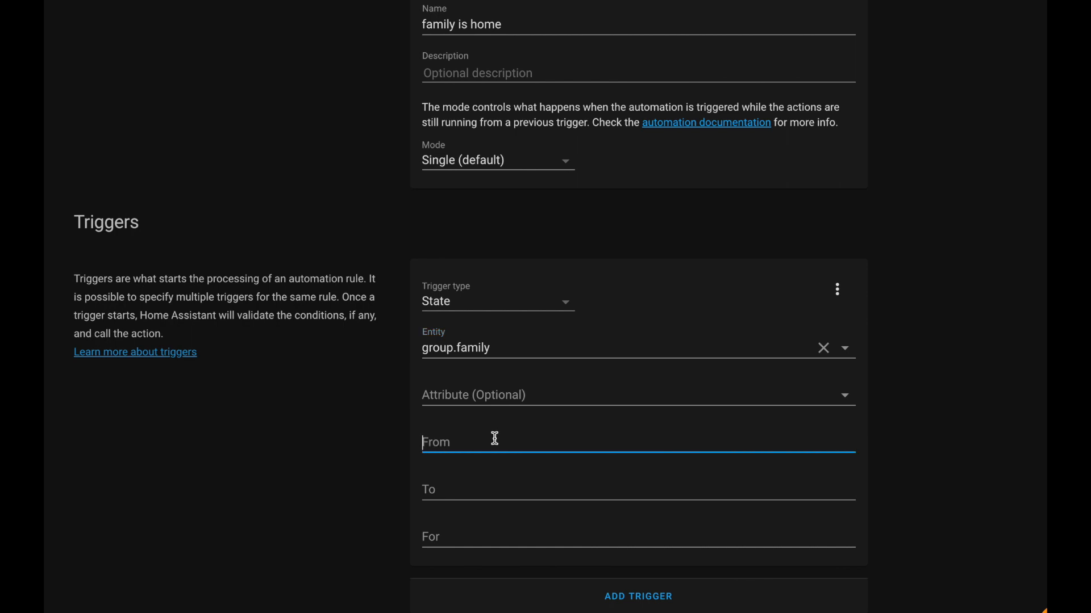
text(not_)
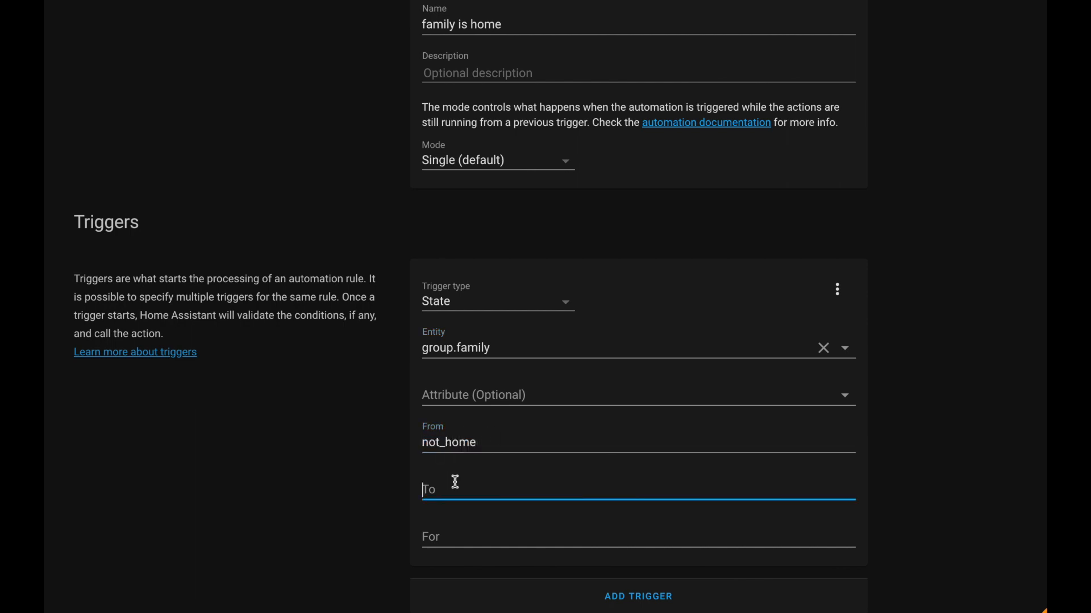
Step: Add a Call service action running switch.turn_on on the Driveway Light switch
text(home)
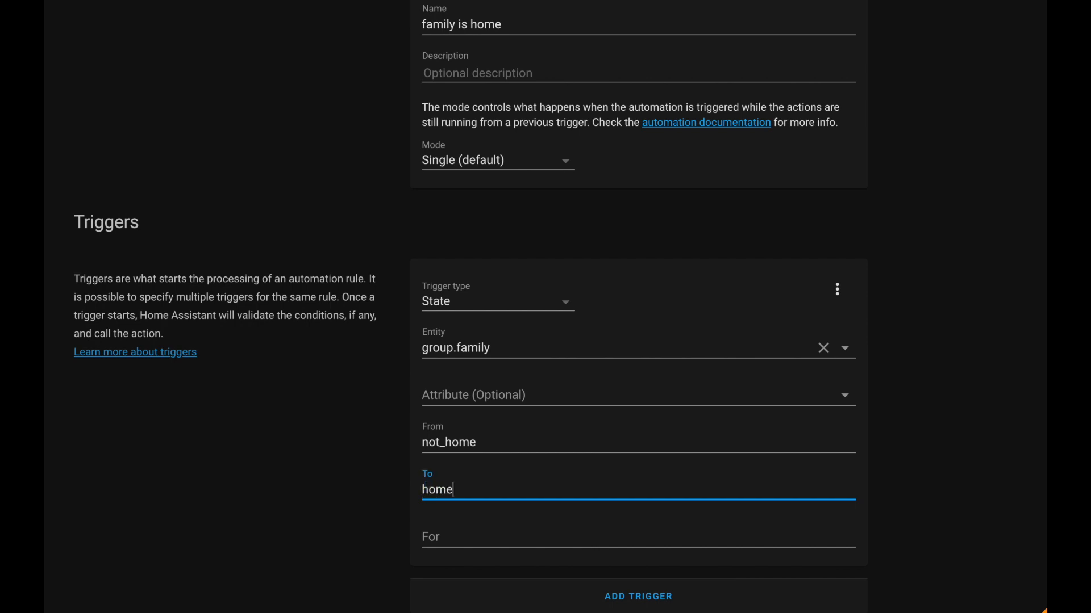
scroll(down, 3)
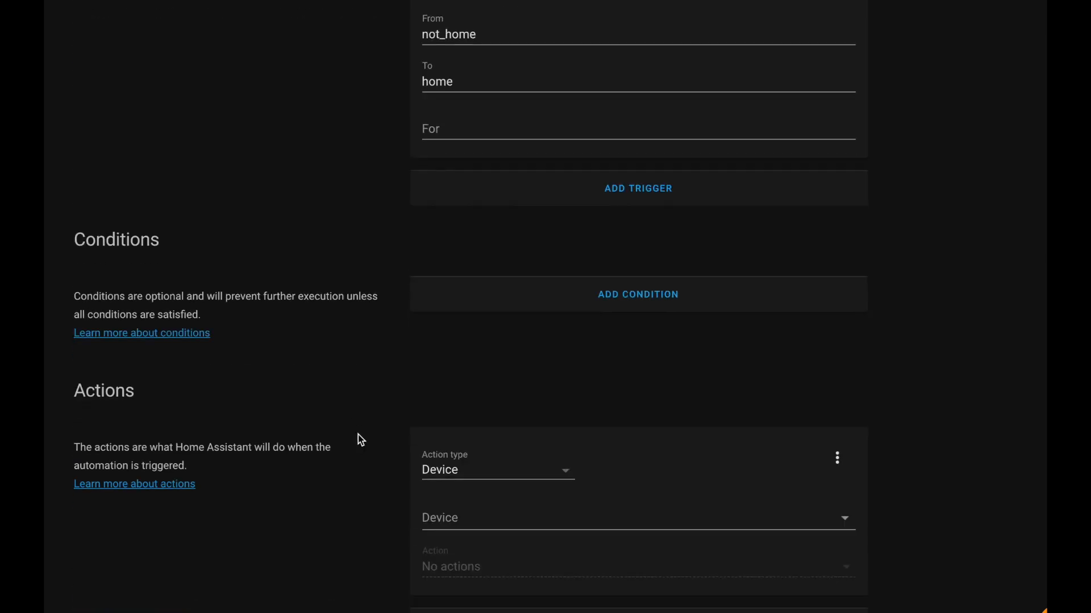
click(497, 469)
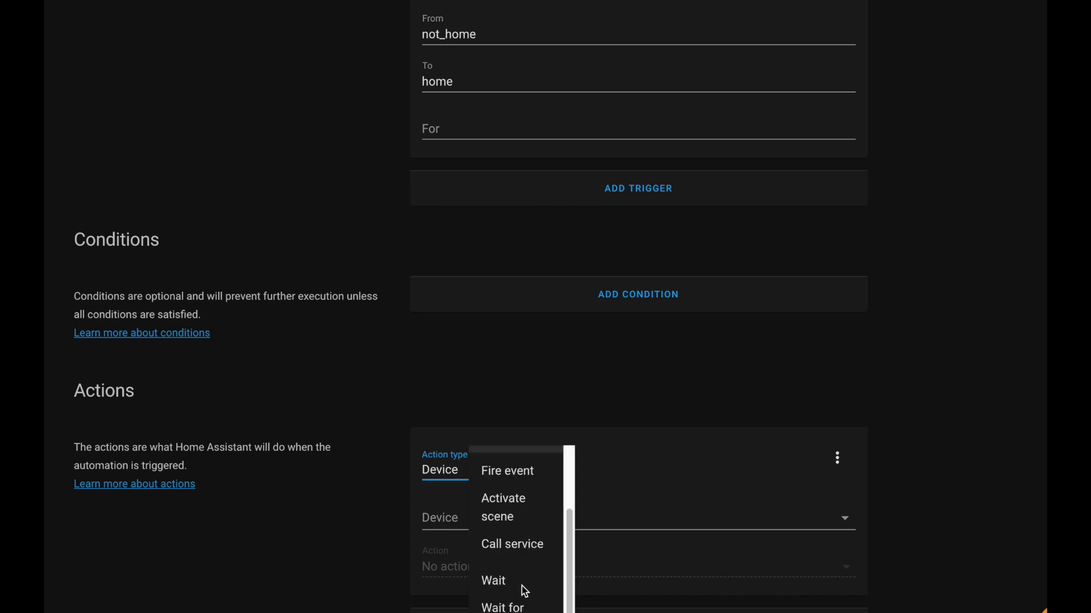
click(511, 544)
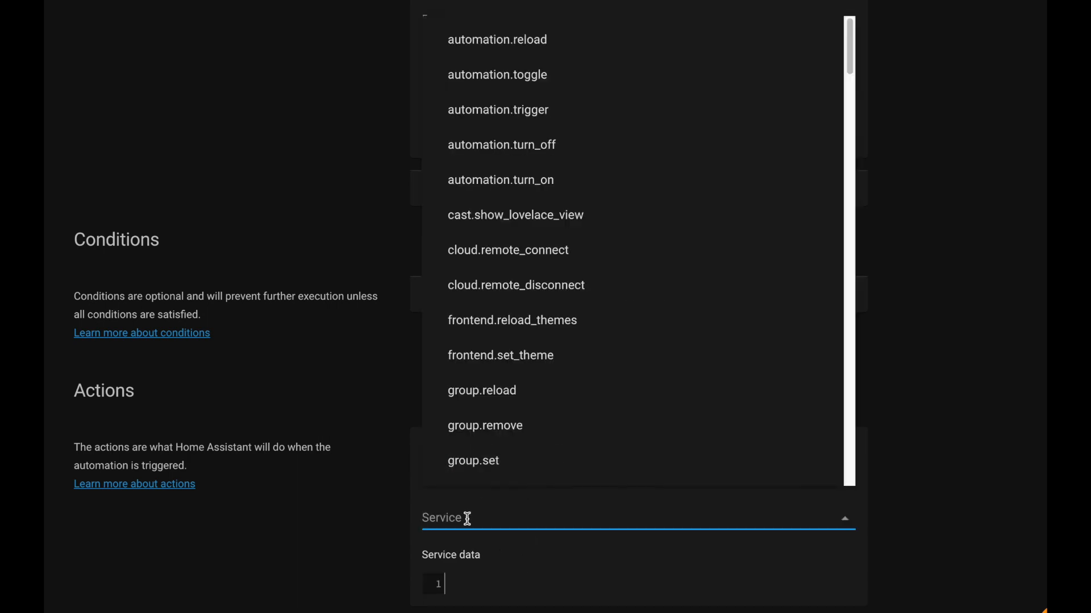
text(swit)
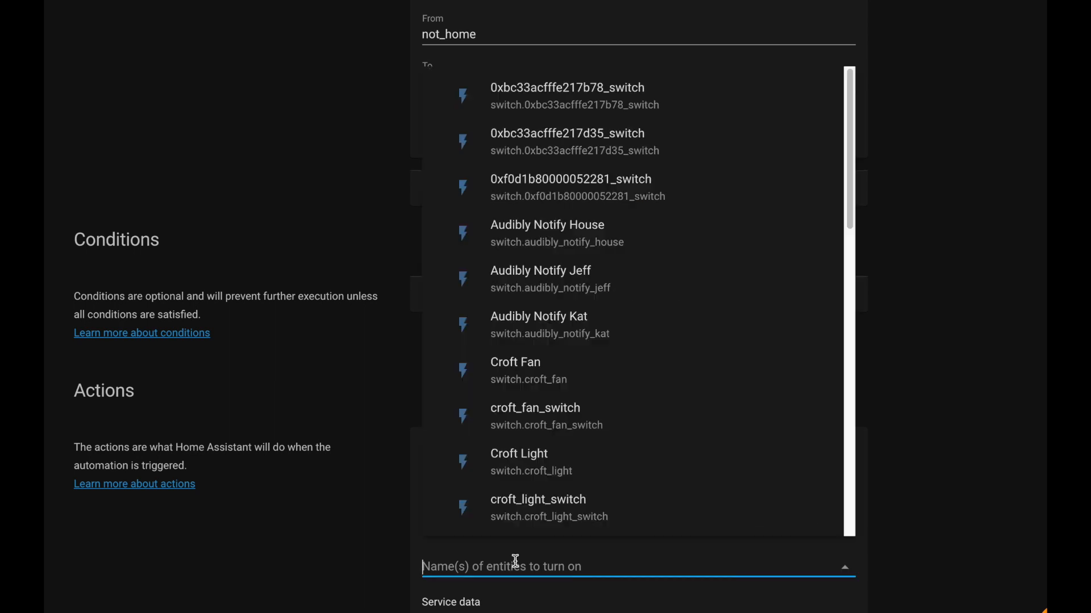
text(dr)
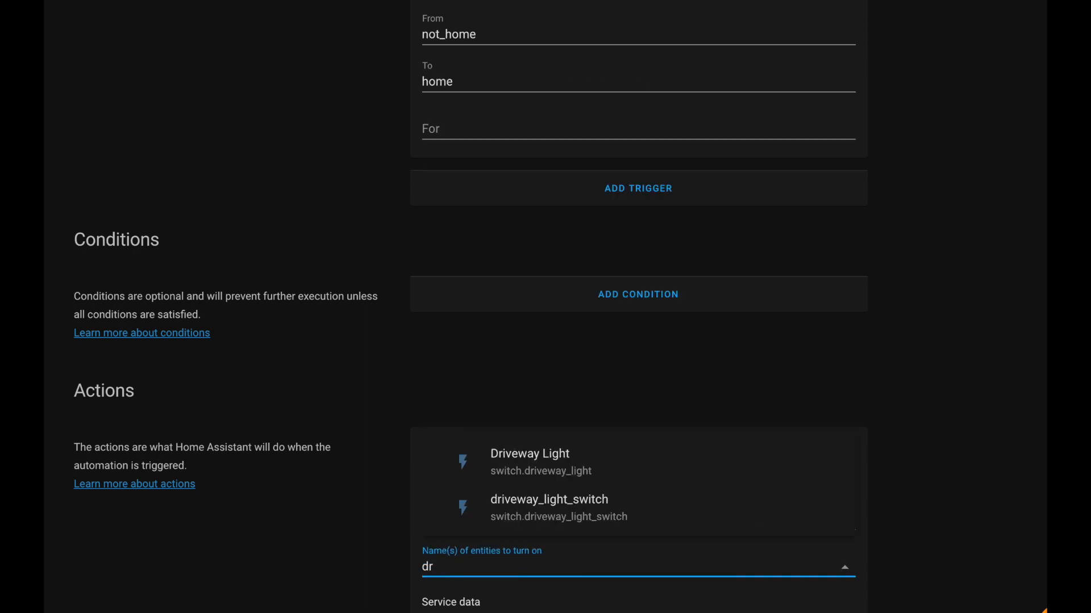
click(529, 453)
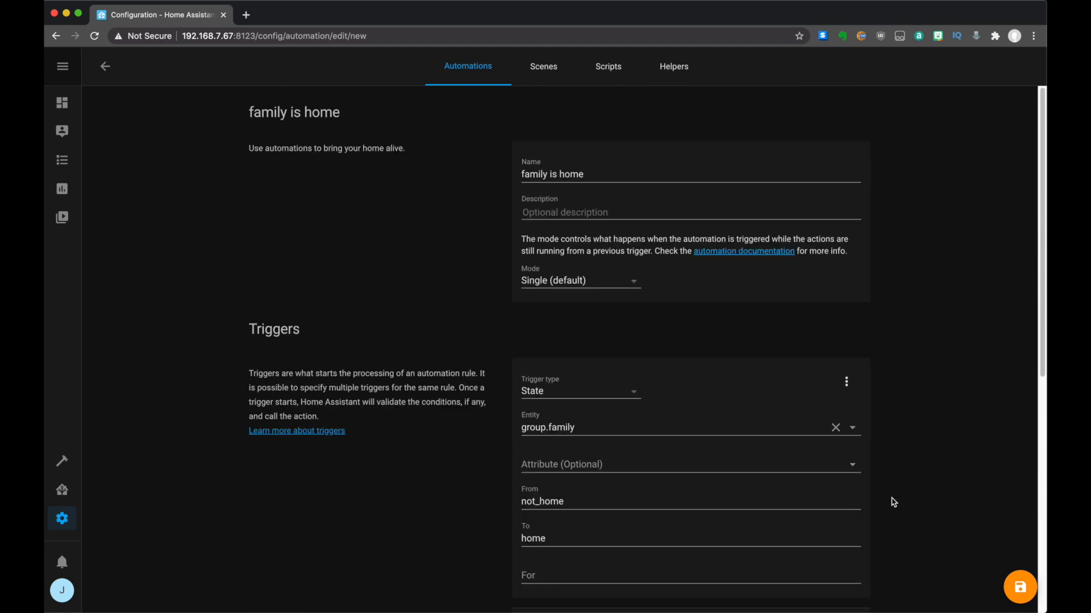
scroll(down, 3)
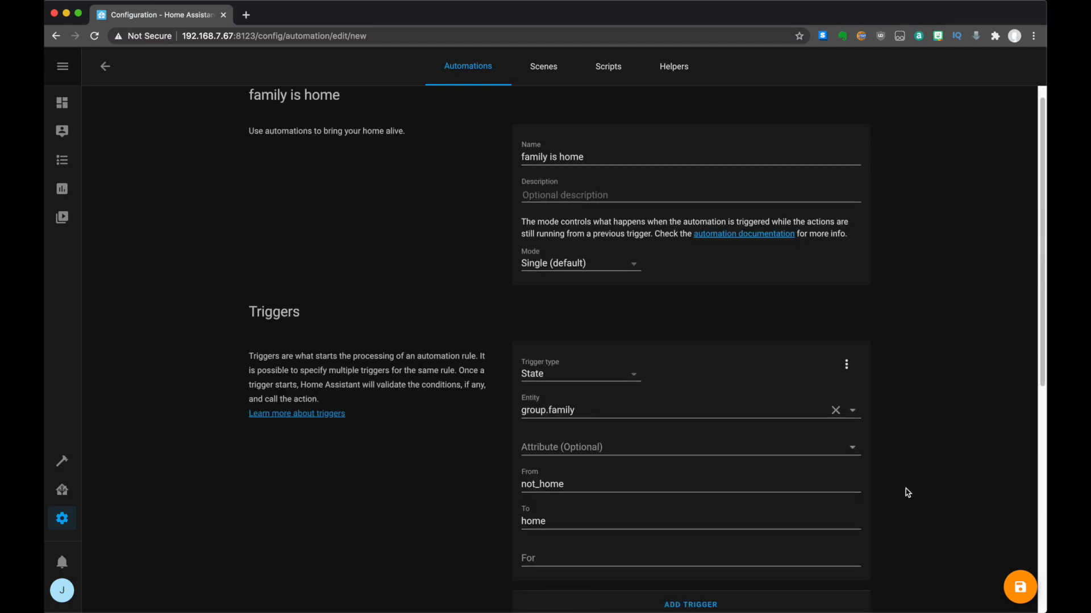
scroll(down, 3)
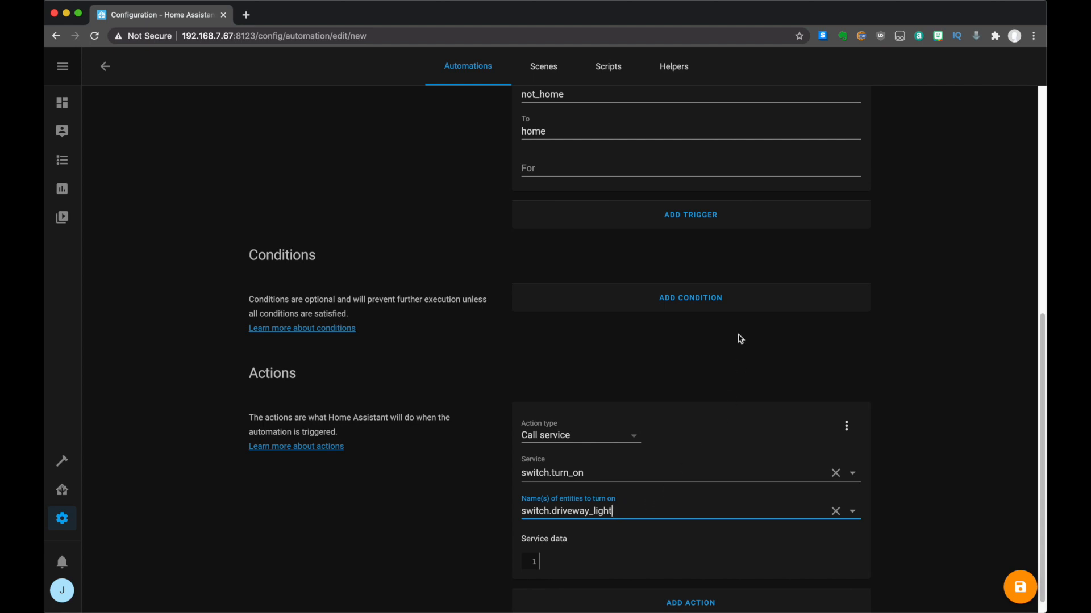
Step: Add a Sun condition requiring the time to be after sunset
click(690, 298)
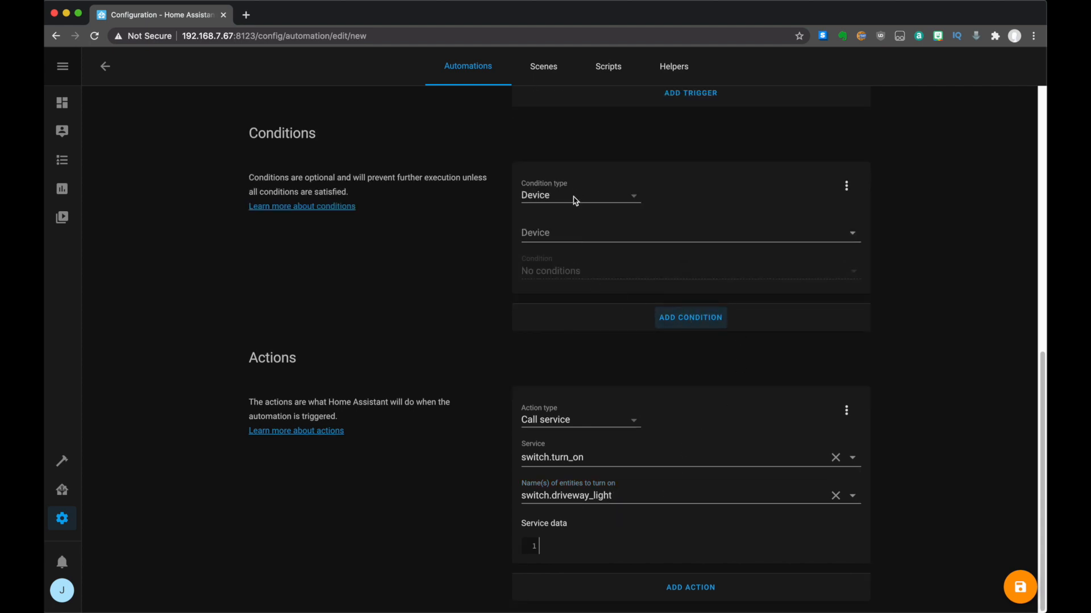
click(580, 195)
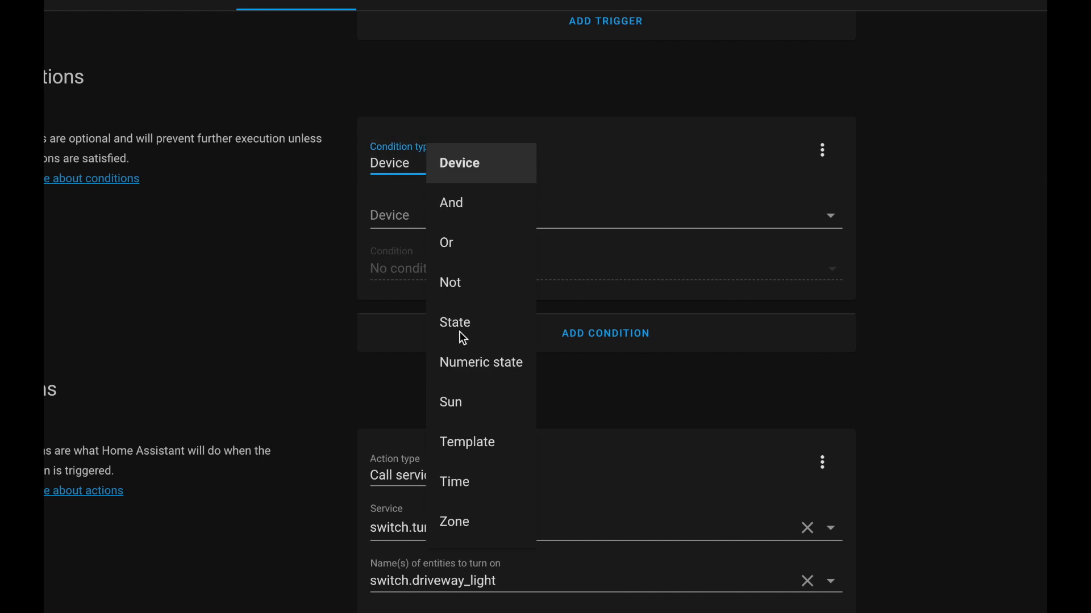
click(450, 402)
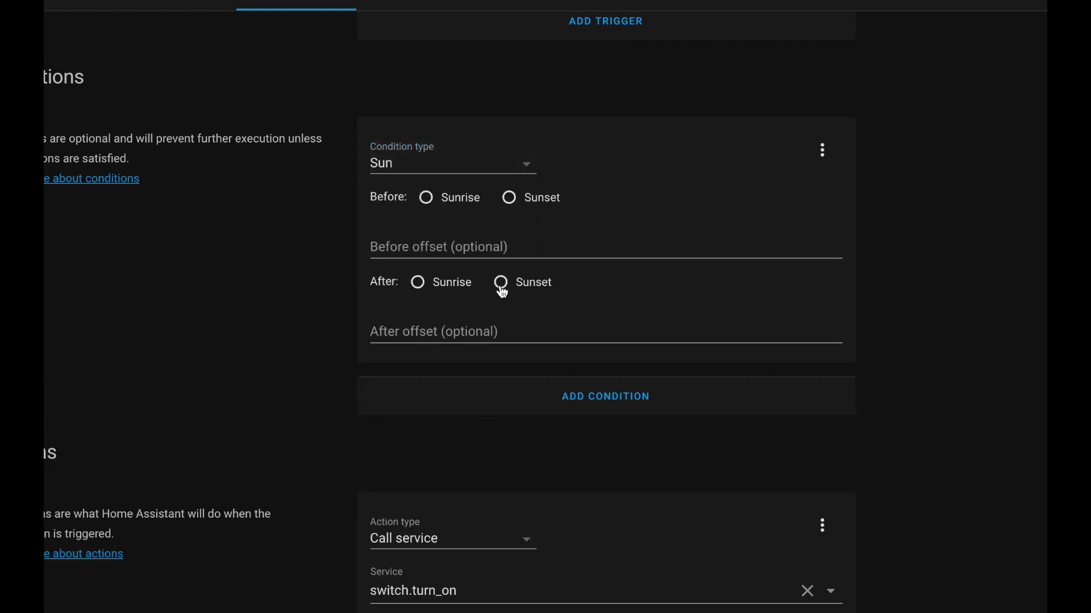
click(500, 282)
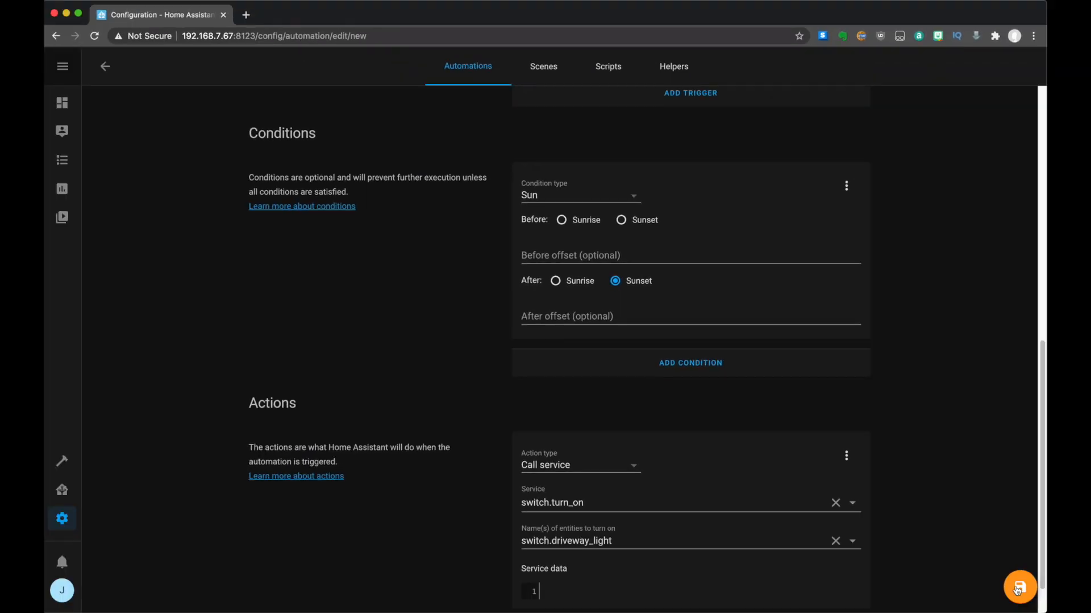
Step: Save the 'family is home' automation, review it, and go back to Configuration
click(1018, 586)
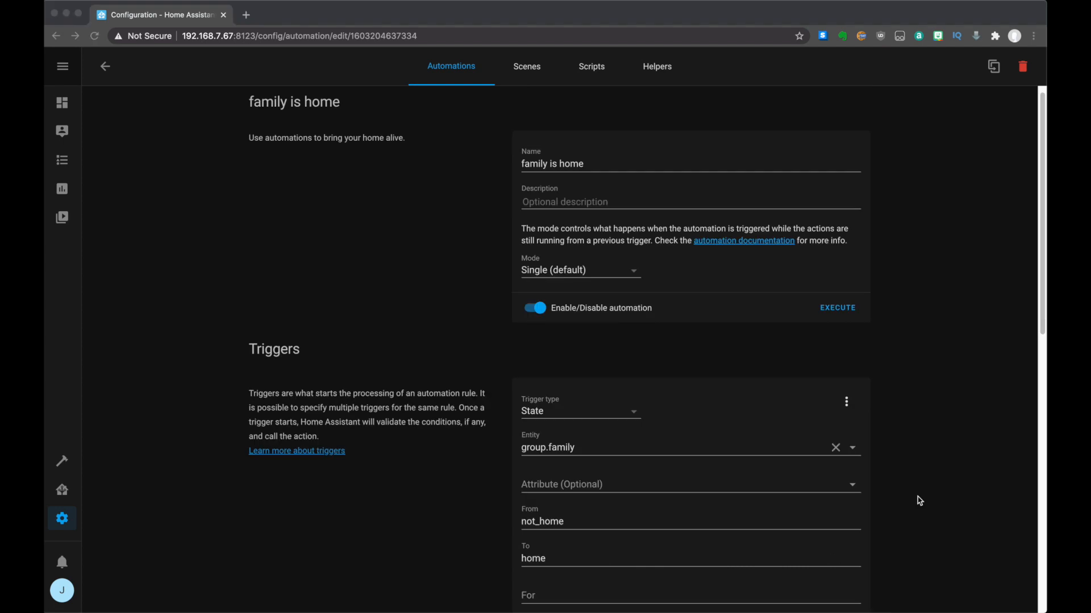
scroll(down, 3)
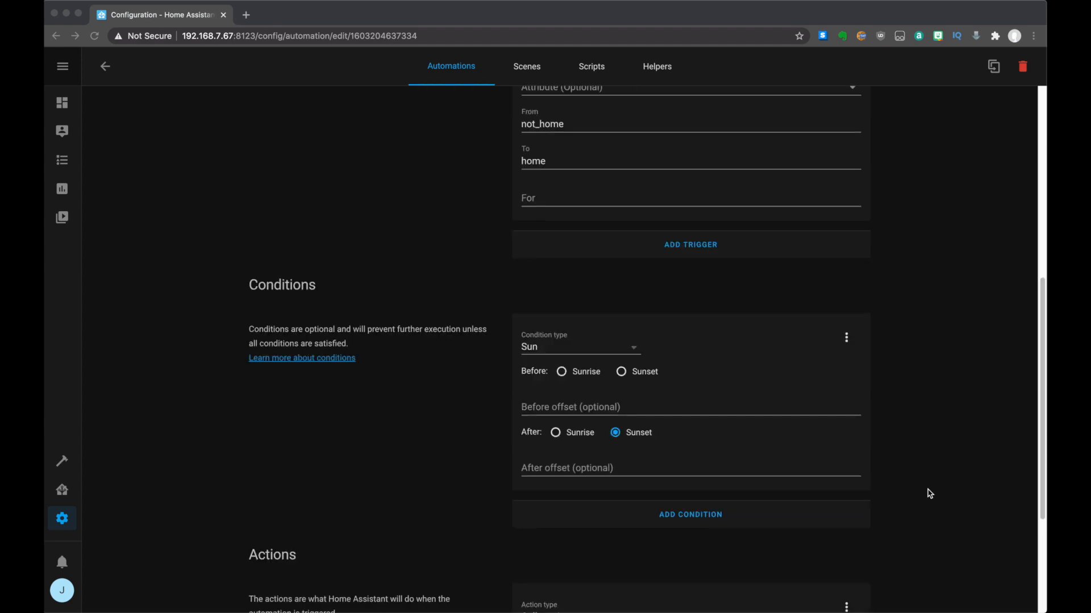
mouse_move(653, 461)
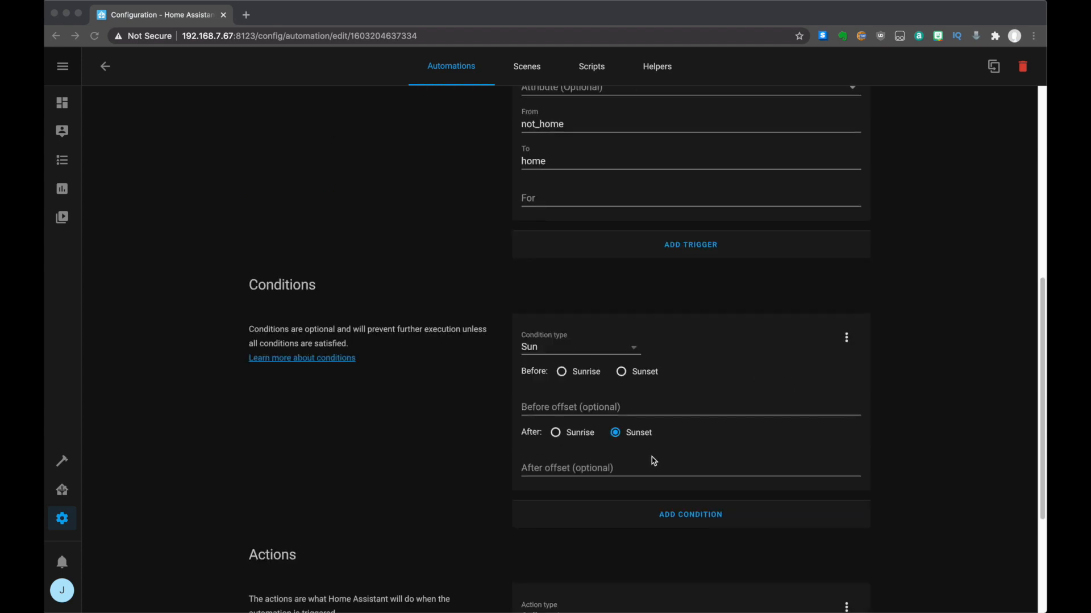
scroll(down, 3)
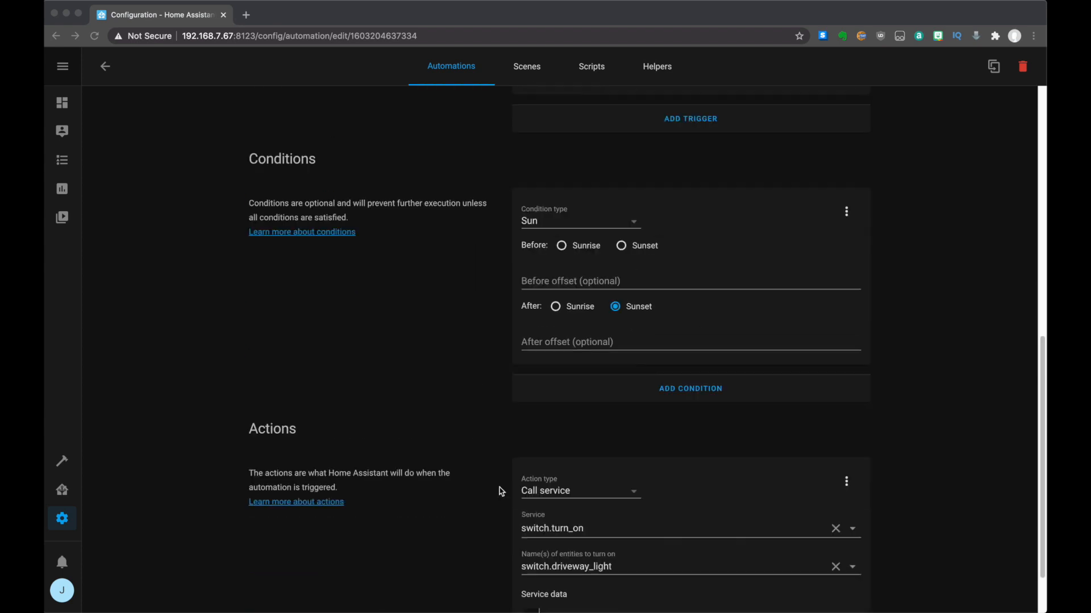
mouse_move(777, 363)
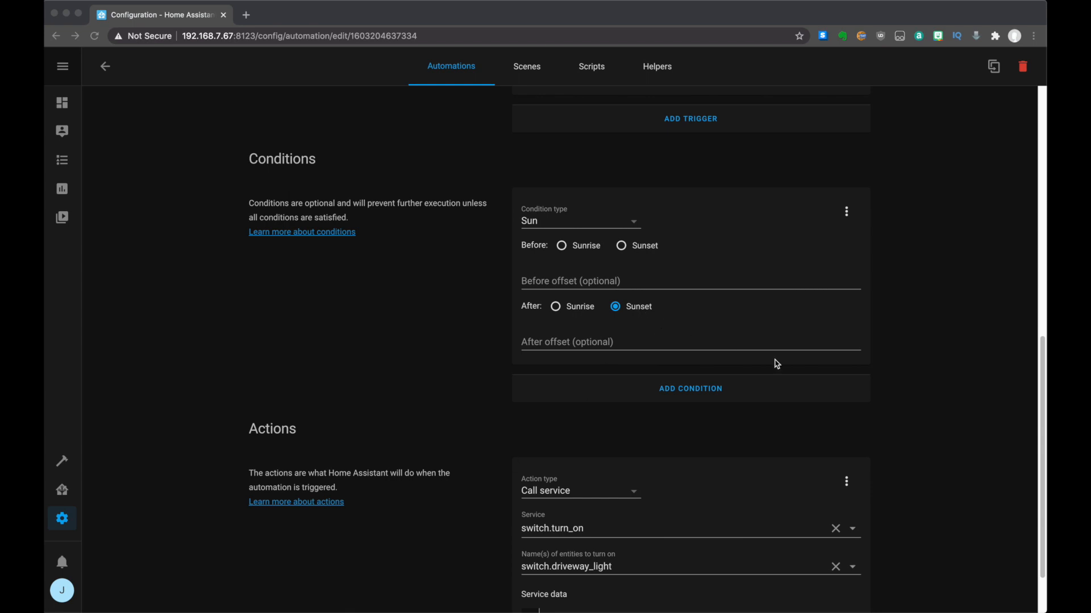
mouse_move(928, 417)
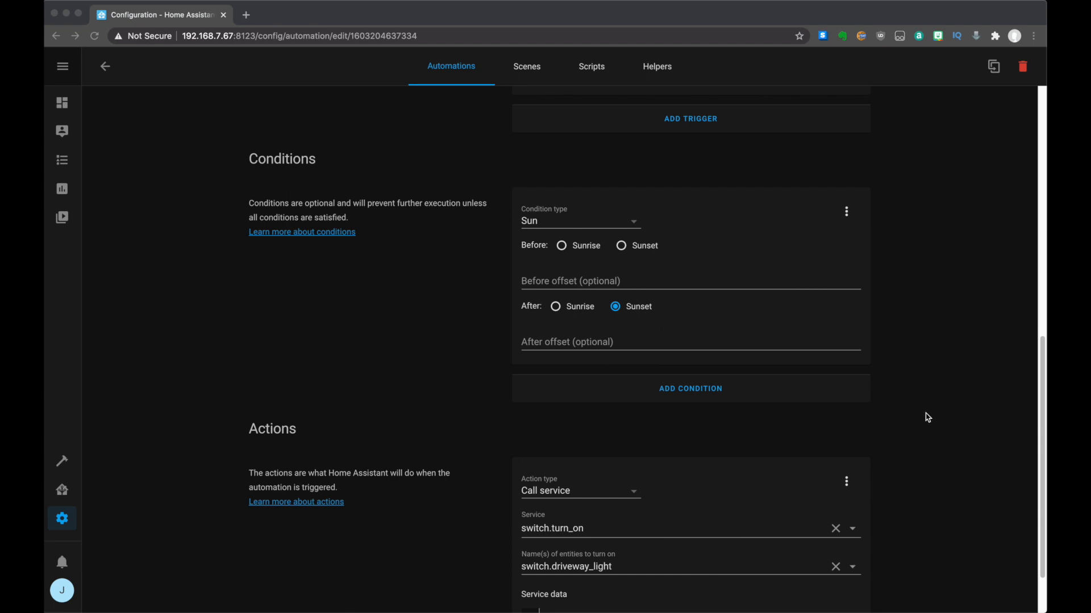
mouse_move(937, 415)
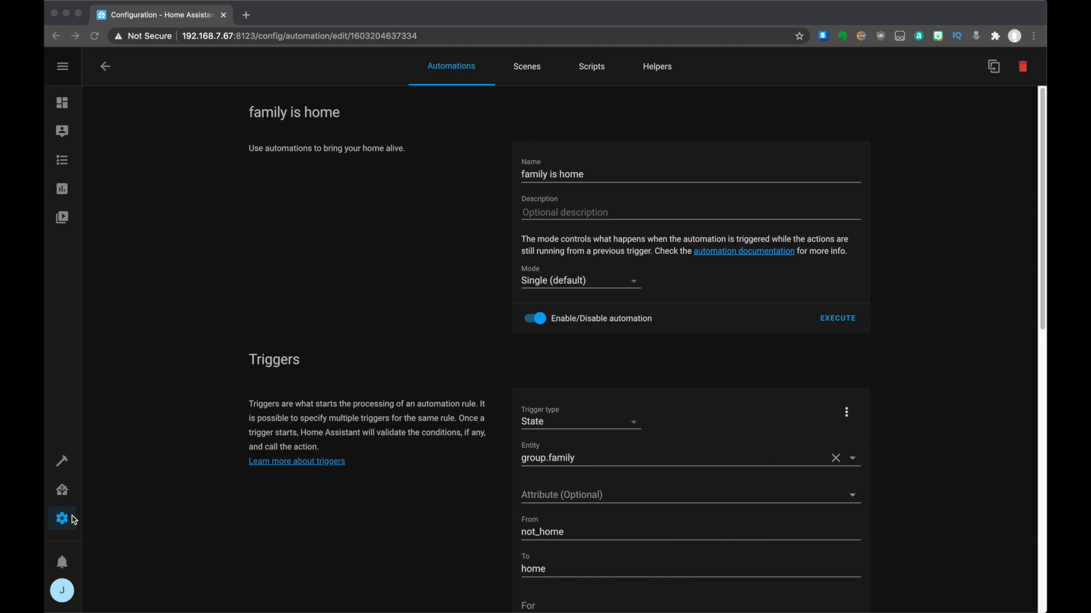
click(62, 518)
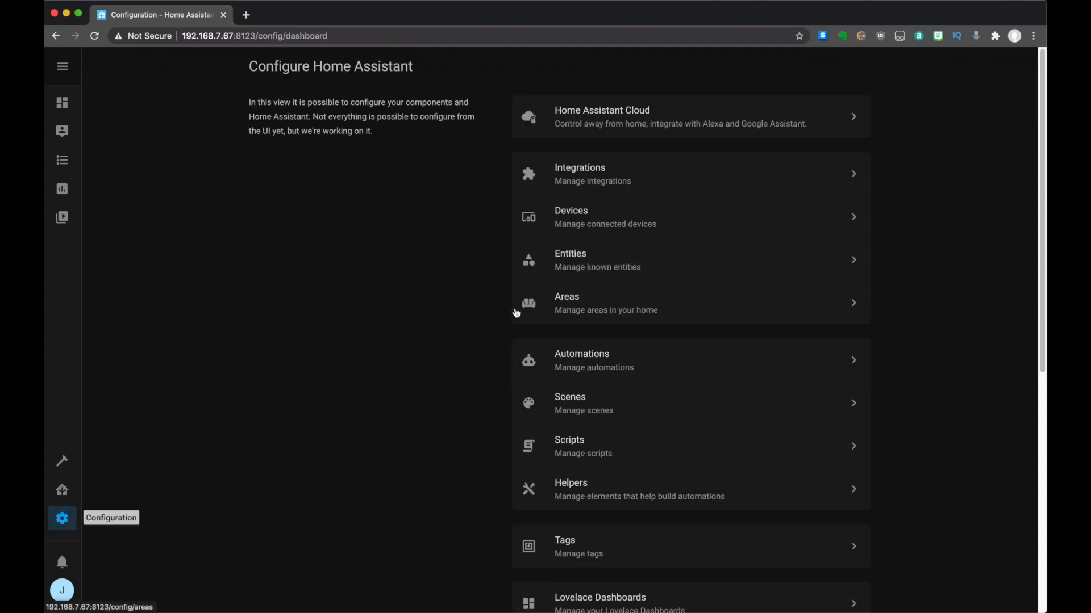
Step: From the Scripts list, create a new script named 'driveway lights on dark'
click(569, 446)
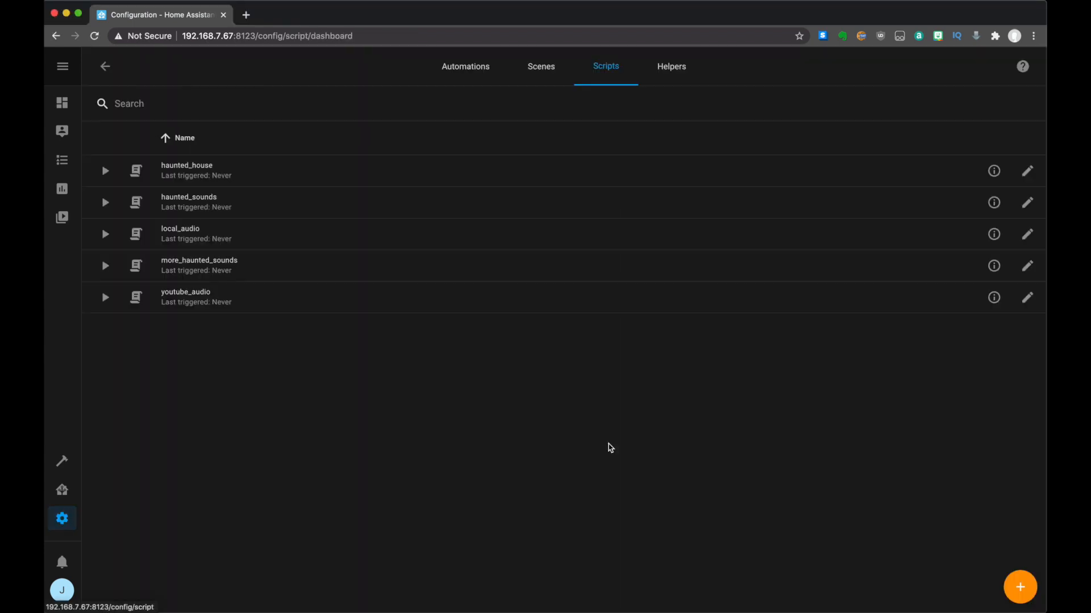
click(1019, 587)
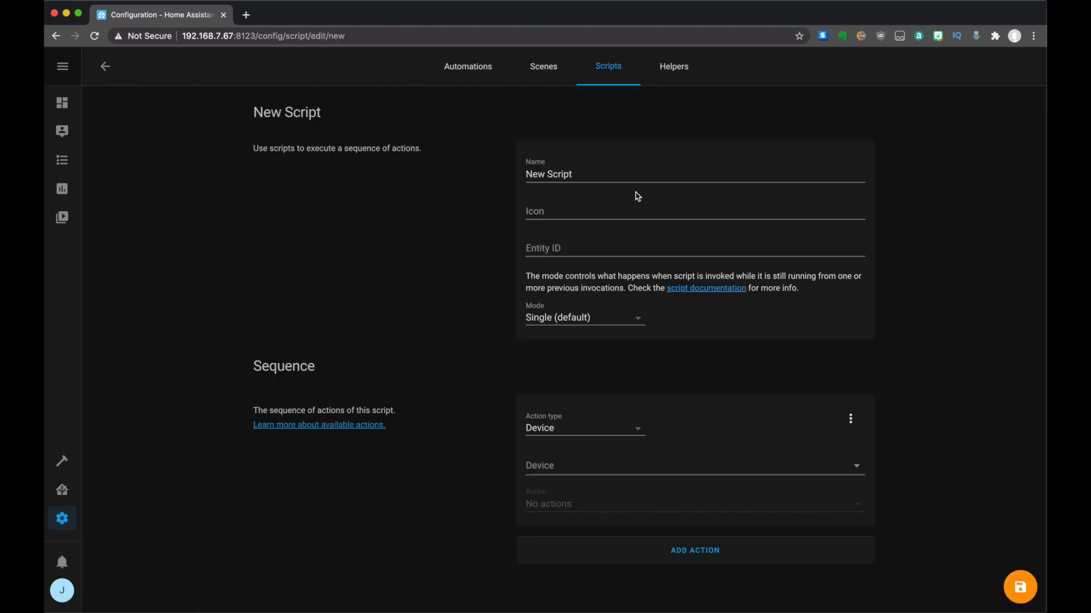
text(dri)
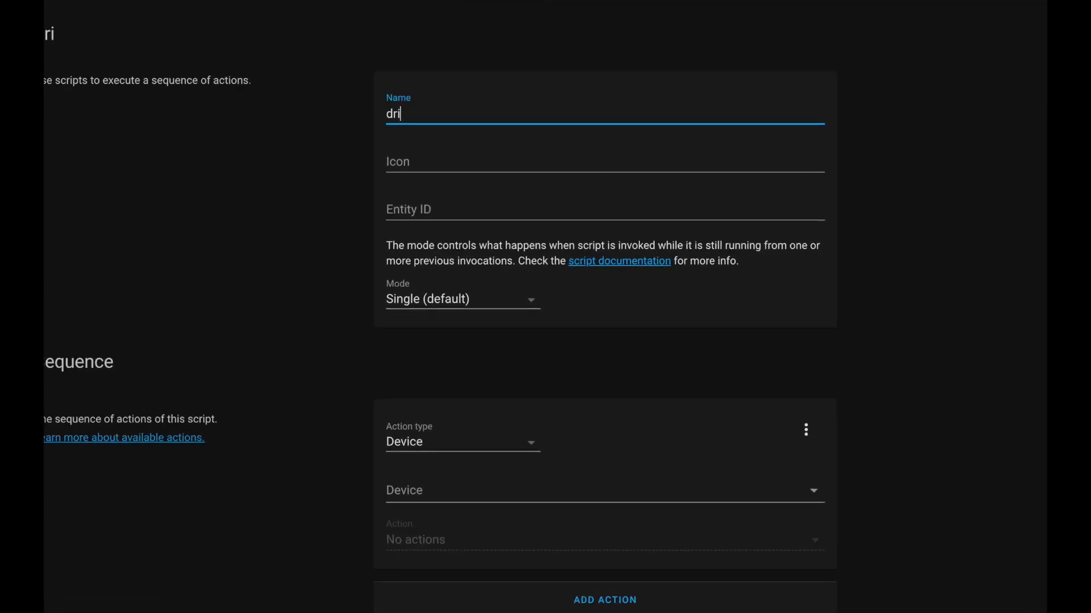
text(v)
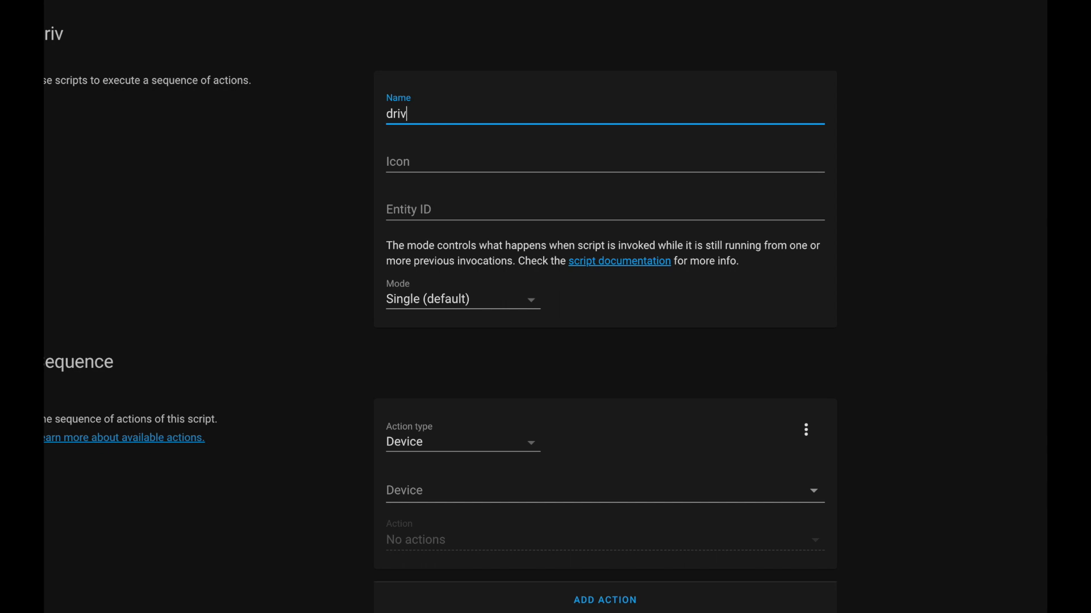
text(eway lig)
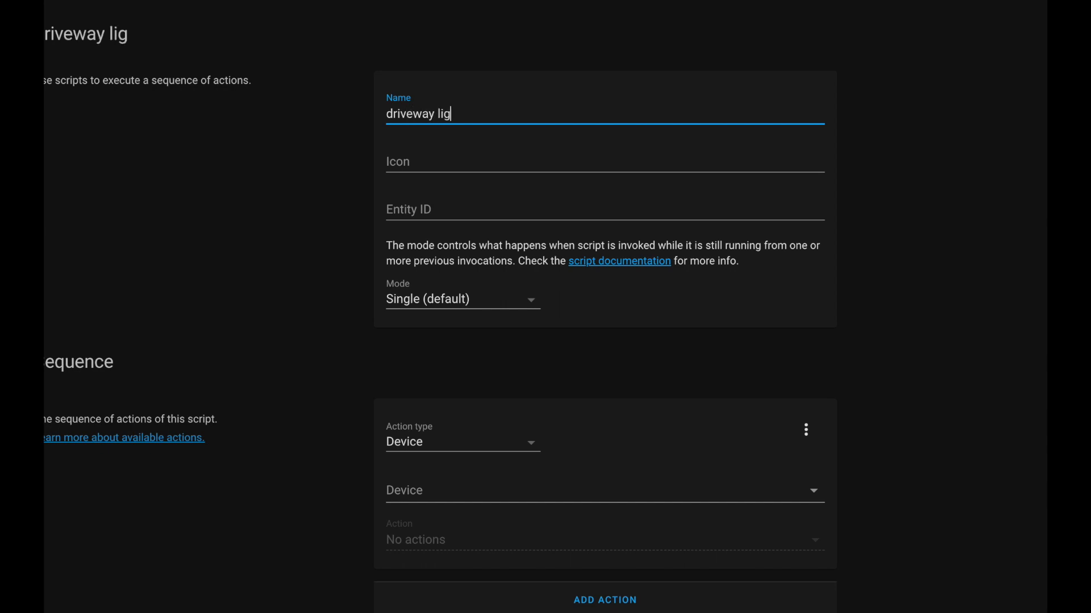
text(hts on d)
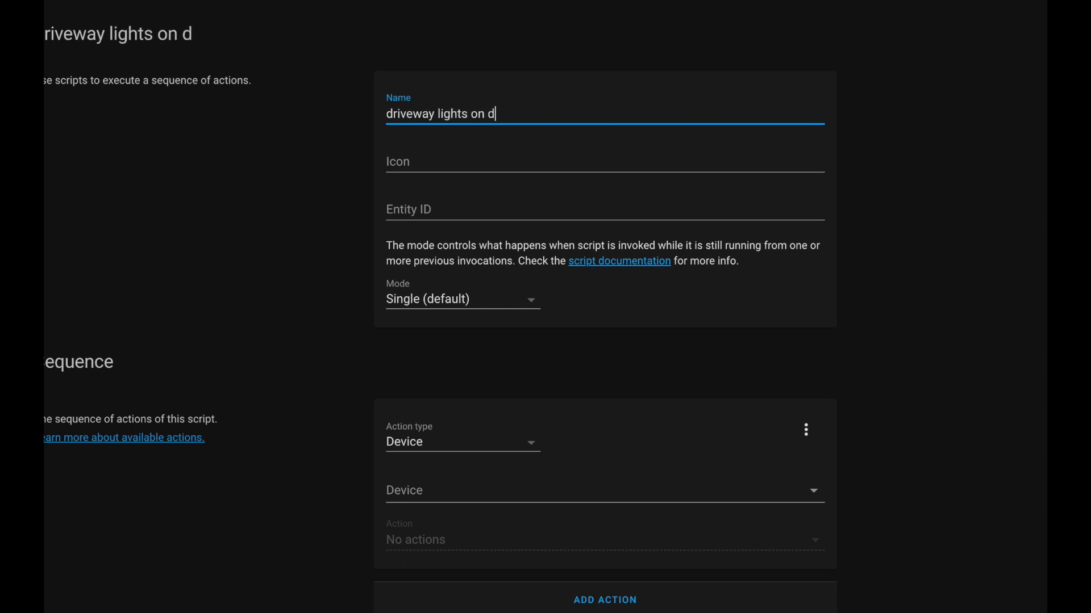
text(ark)
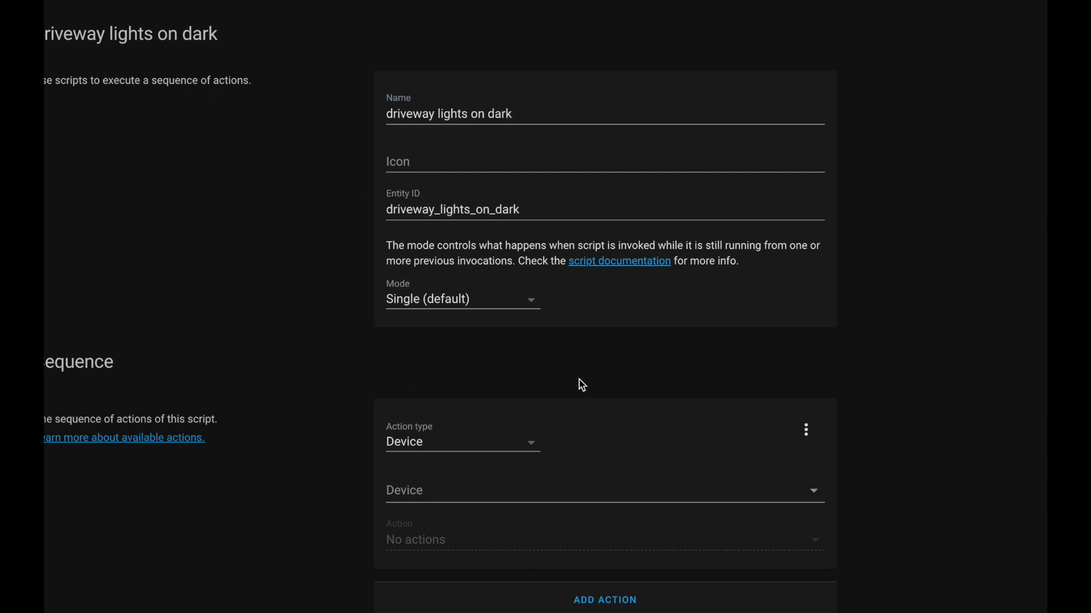
Step: Make the script's first action a Sun condition for after sunset
click(459, 442)
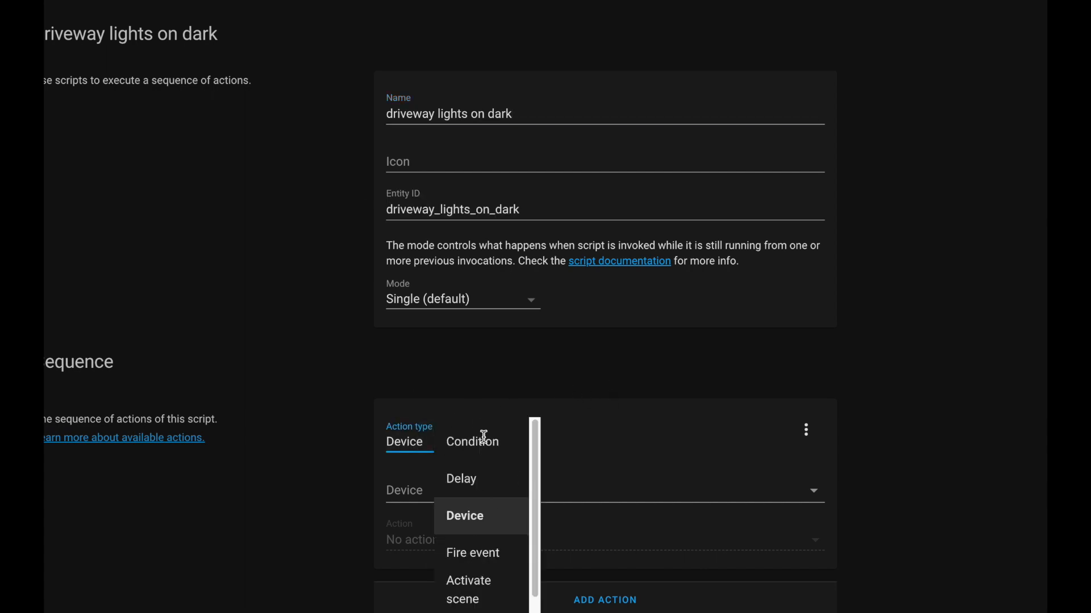
click(471, 442)
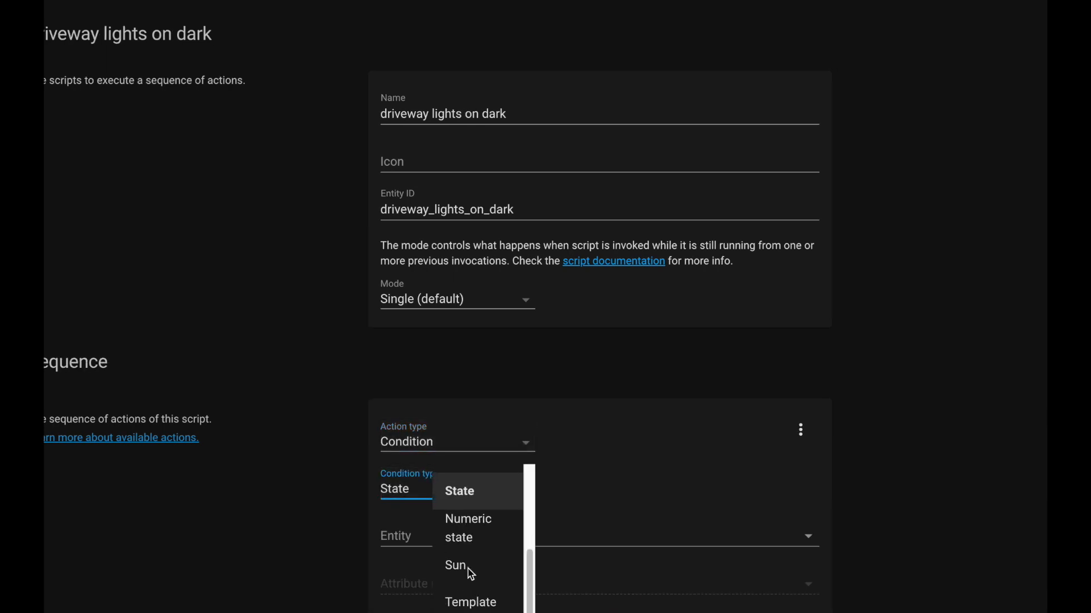
click(455, 565)
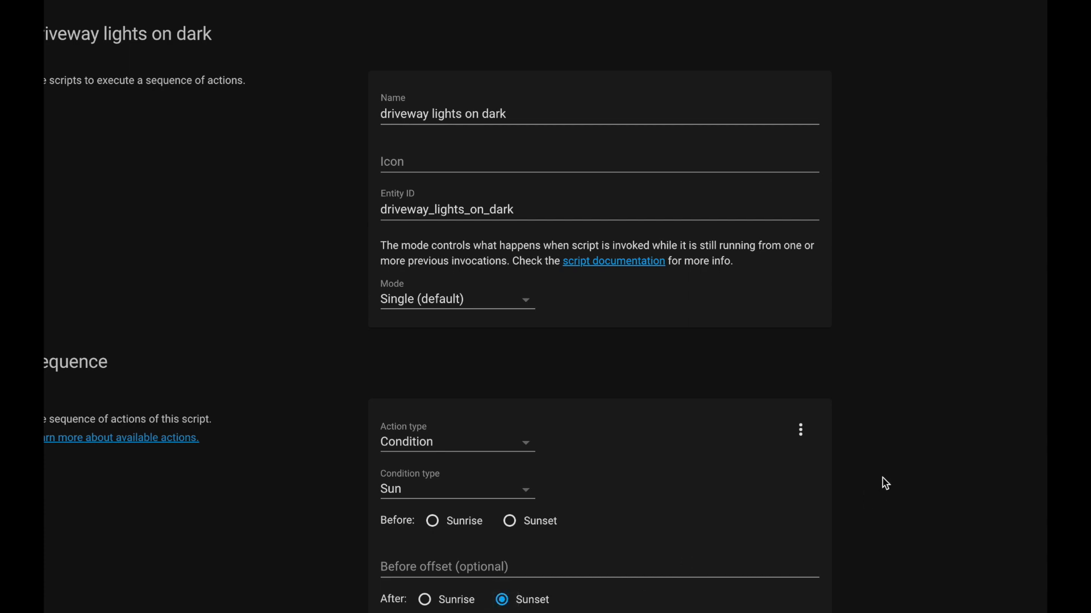
scroll(down, 3)
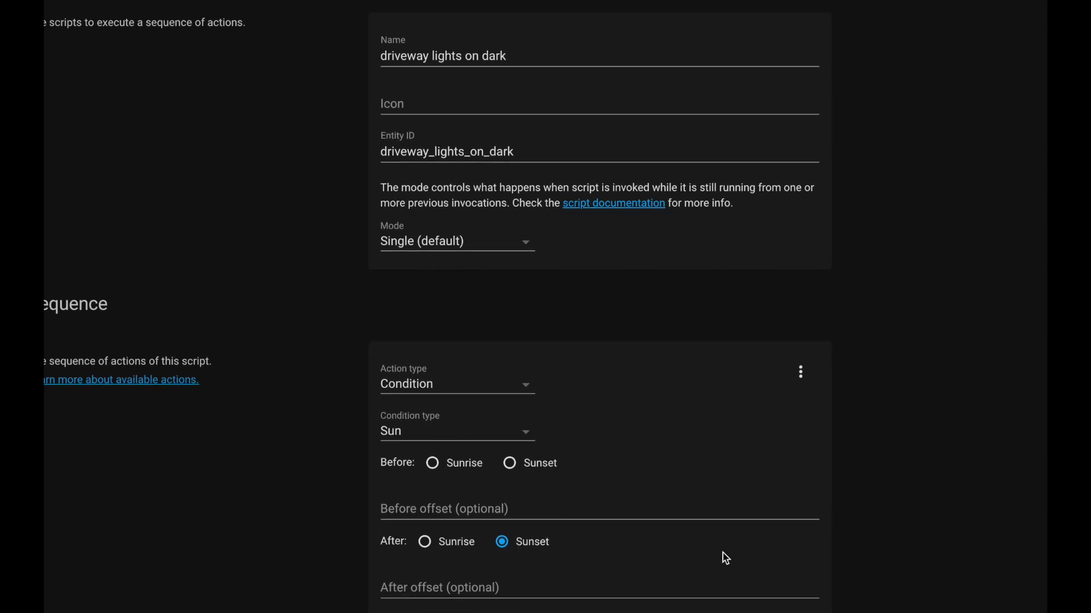
scroll(down, 3)
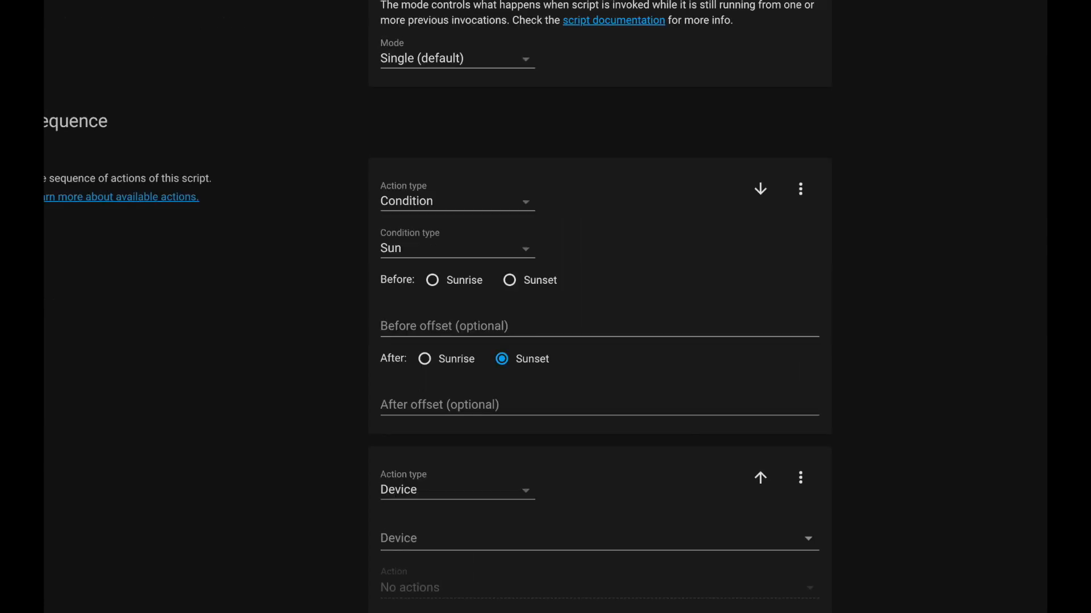
Step: Set the second action to call switch.turn_on on the Driveway Light switch
click(456, 489)
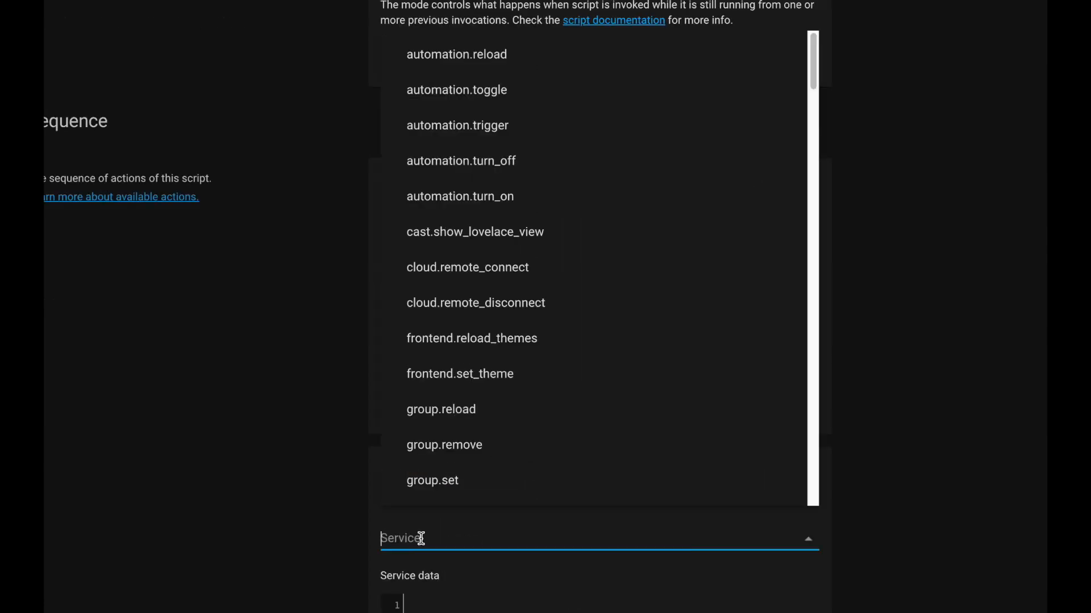
text(swit)
text(d)
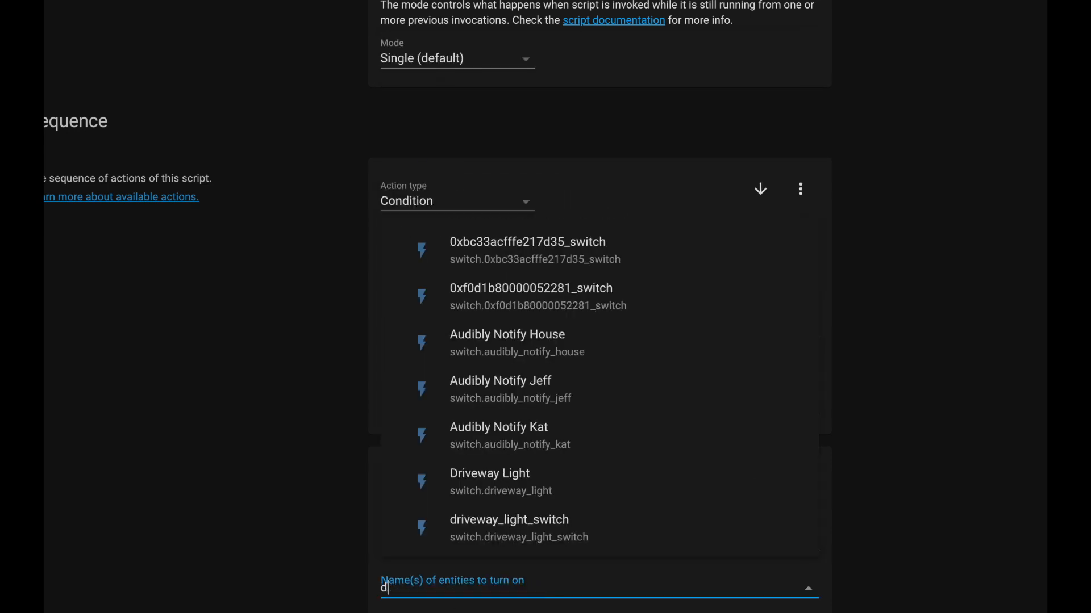
text(riv)
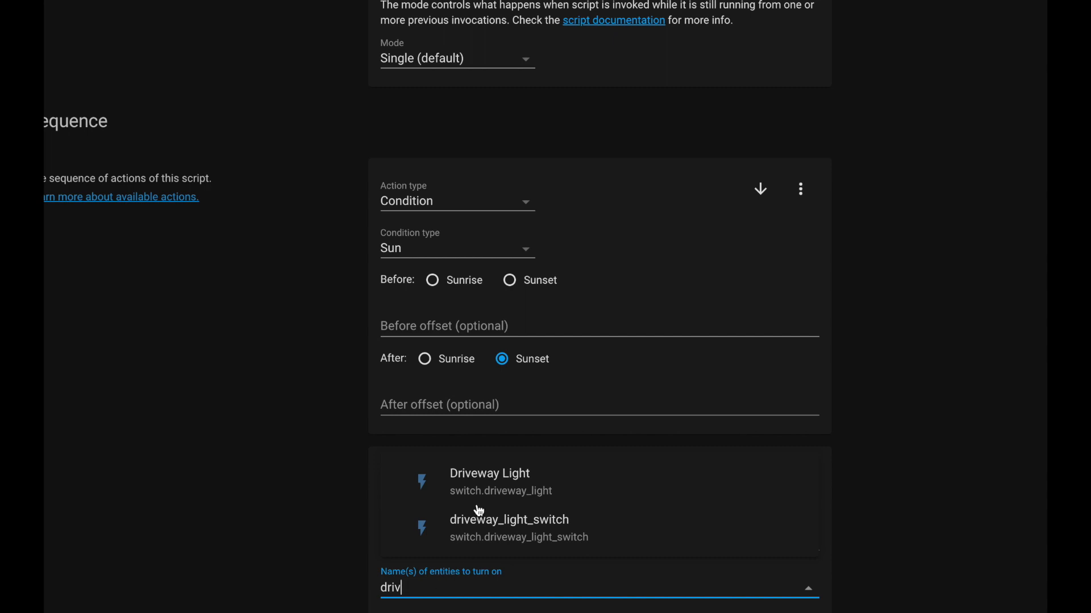
click(489, 481)
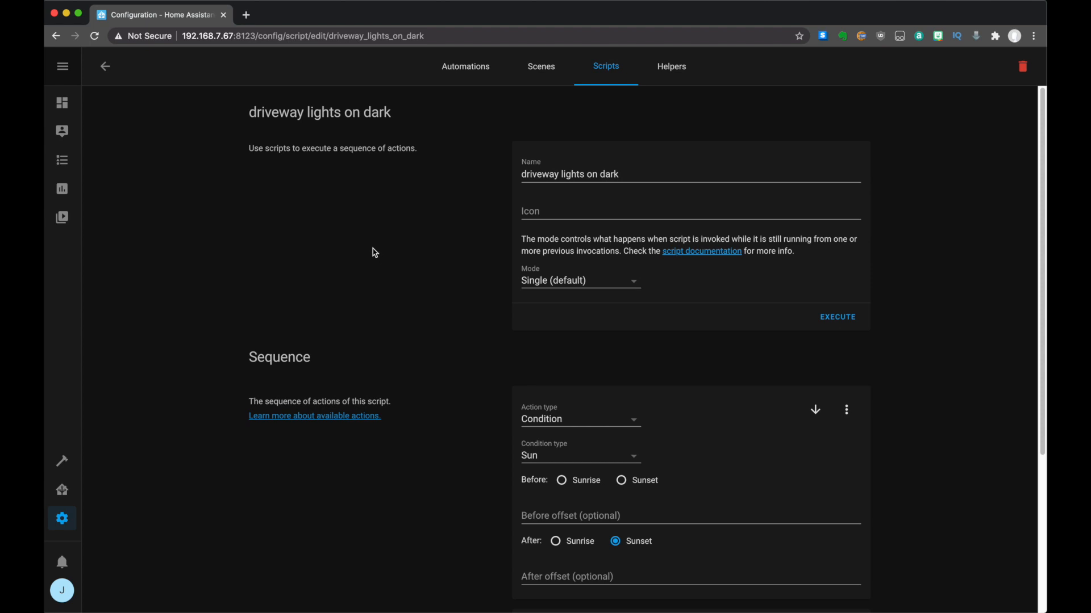
mouse_move(380, 251)
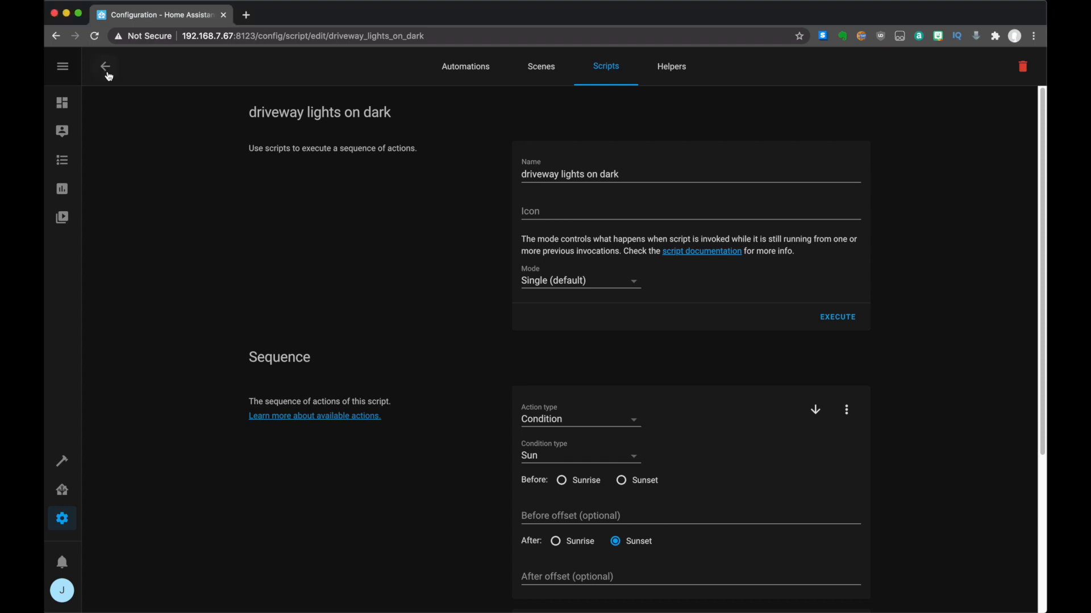
Step: Create another new script and name it disarm_security
click(105, 66)
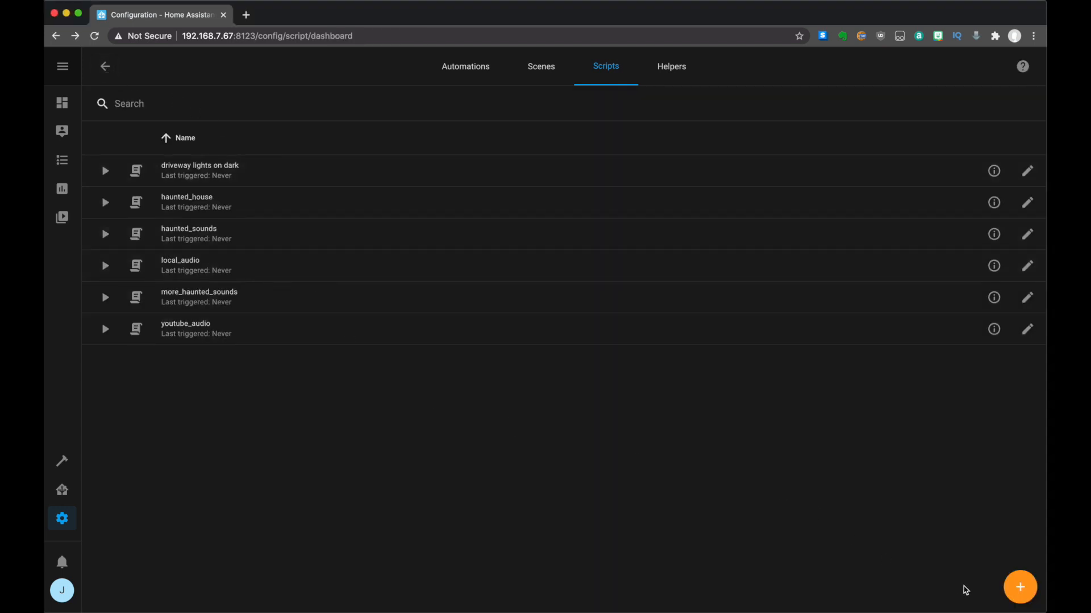
click(1018, 587)
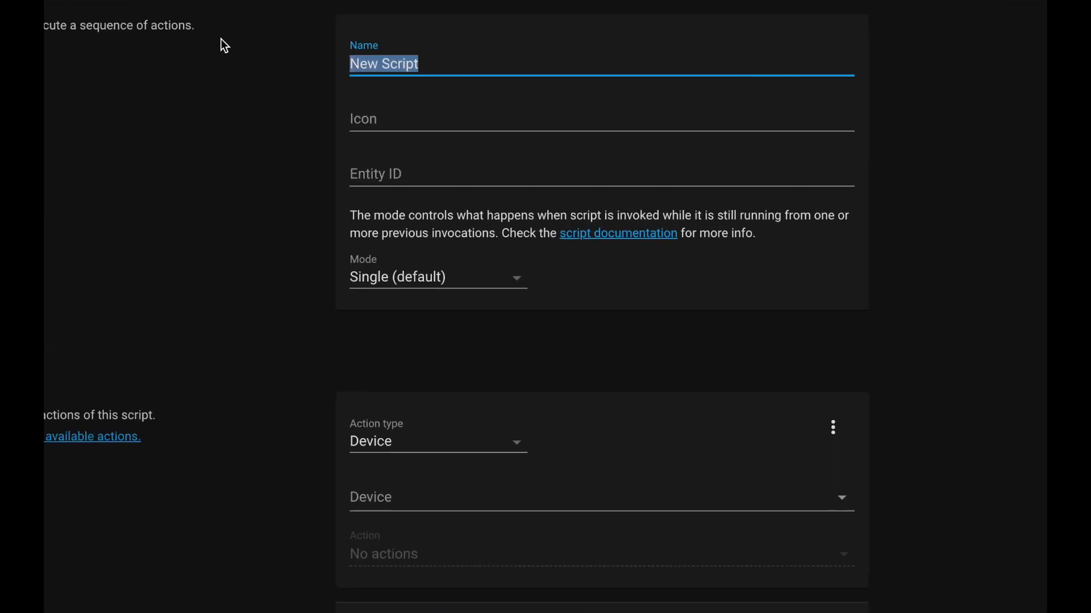
text(disarm)
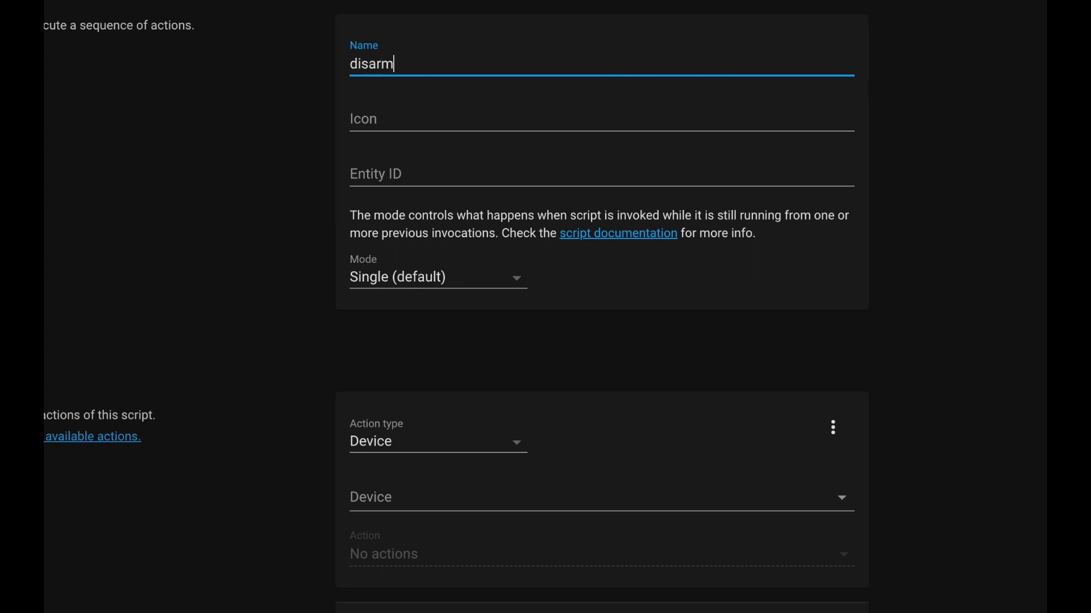
text(_security)
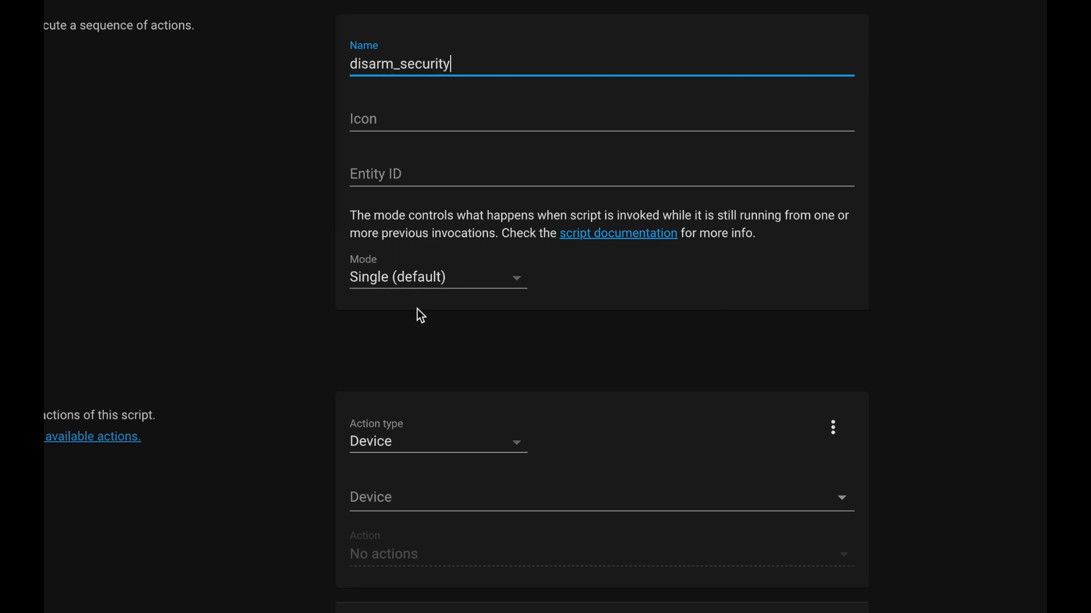
click(437, 441)
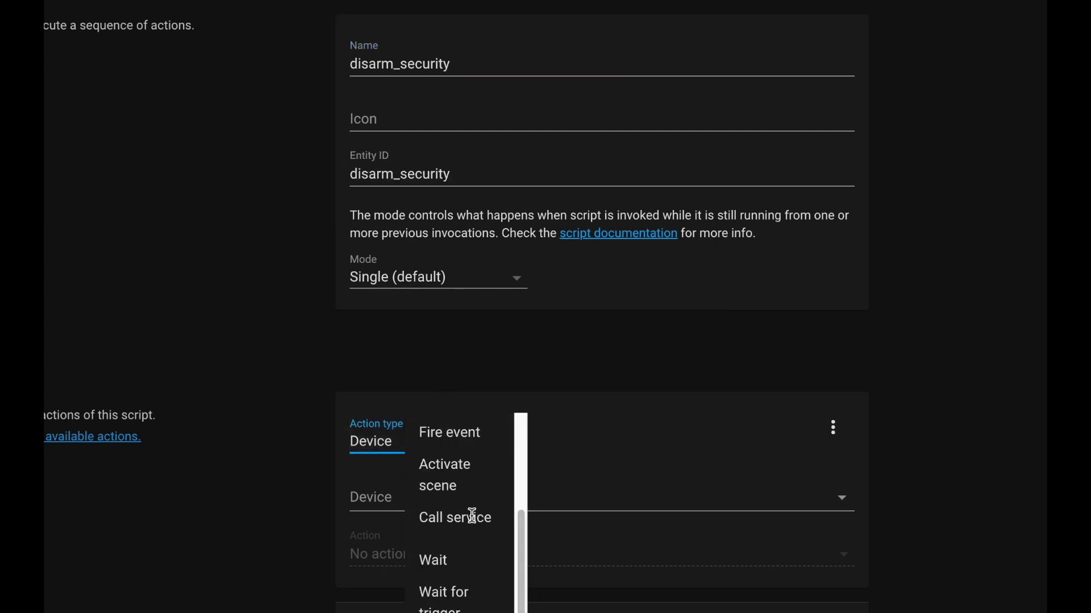
Step: Make the action call input_boolean.turn_off on input_boolean.secure_mode
click(455, 518)
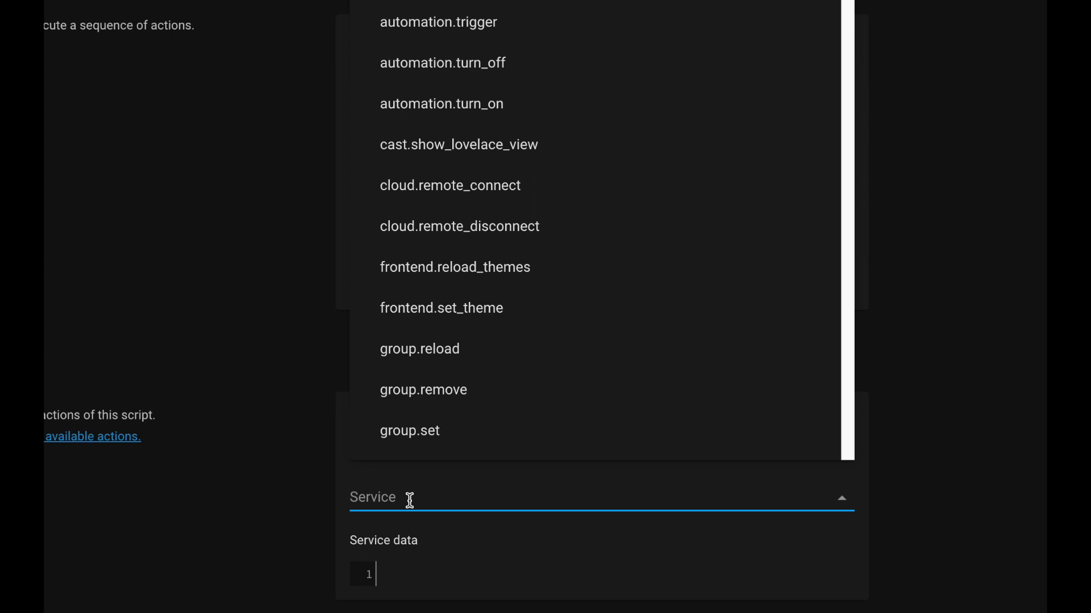
text(input)
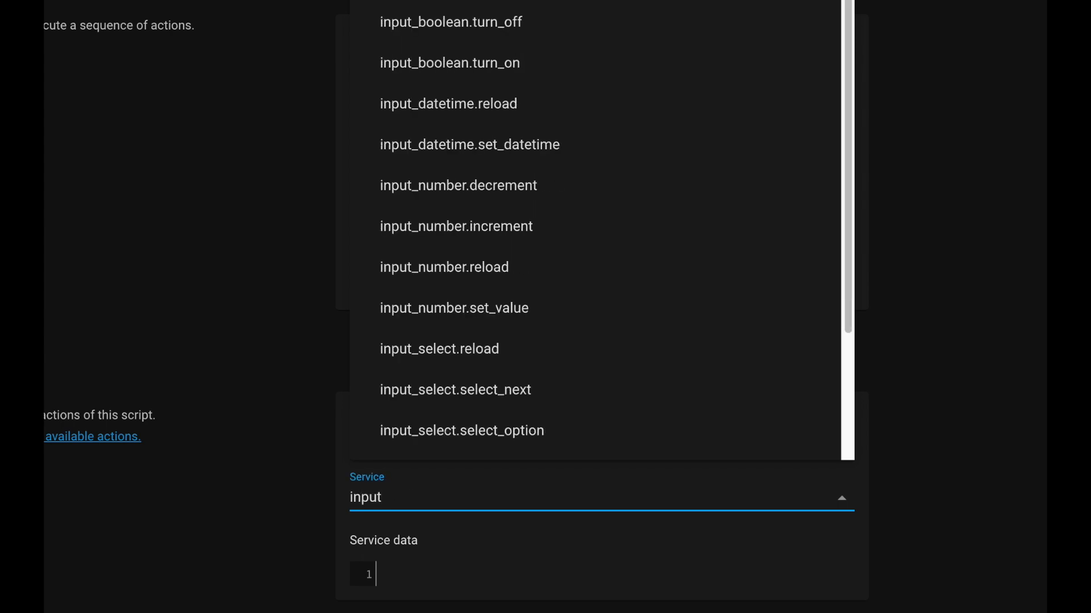
mouse_move(510, 117)
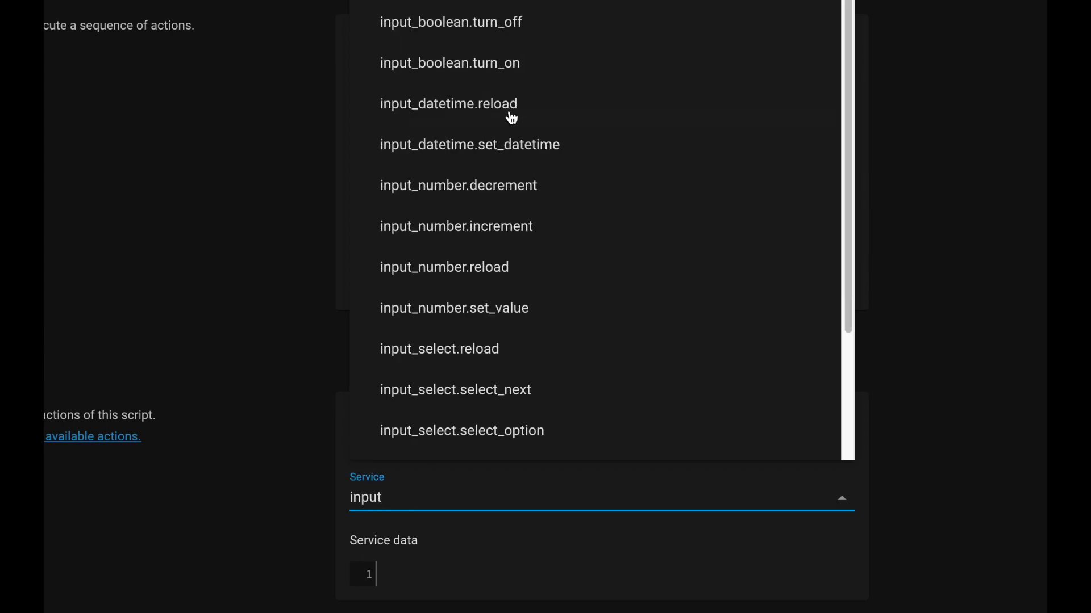
mouse_move(505, 63)
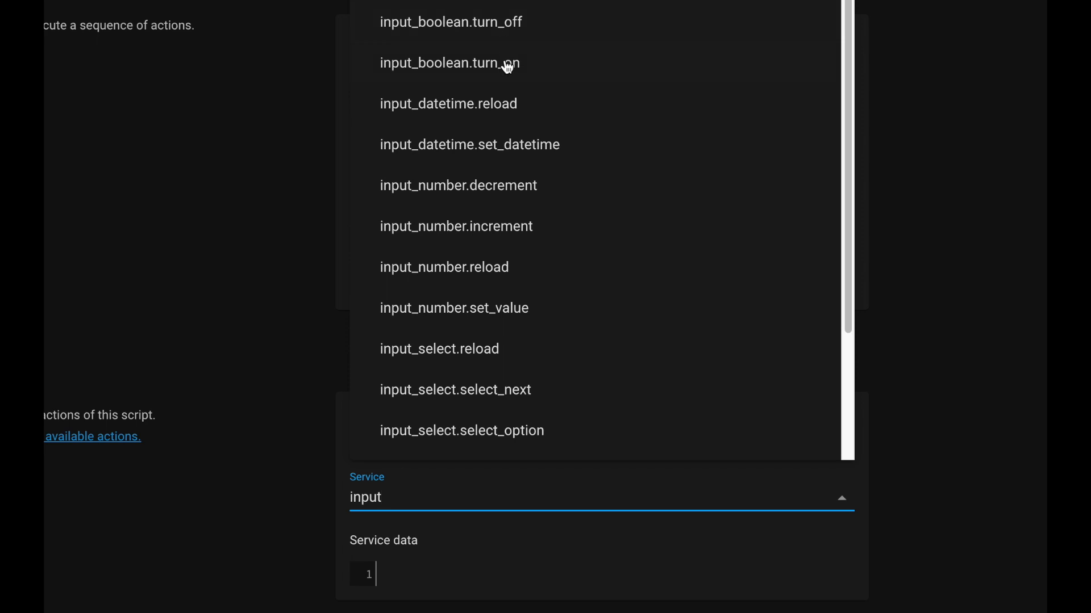
mouse_move(511, 69)
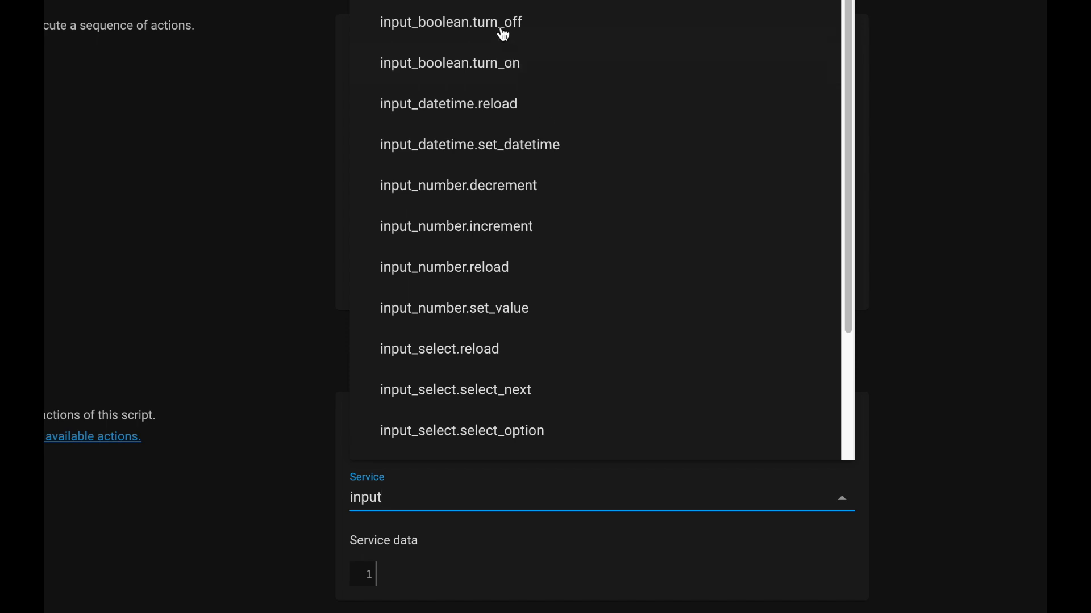
click(449, 22)
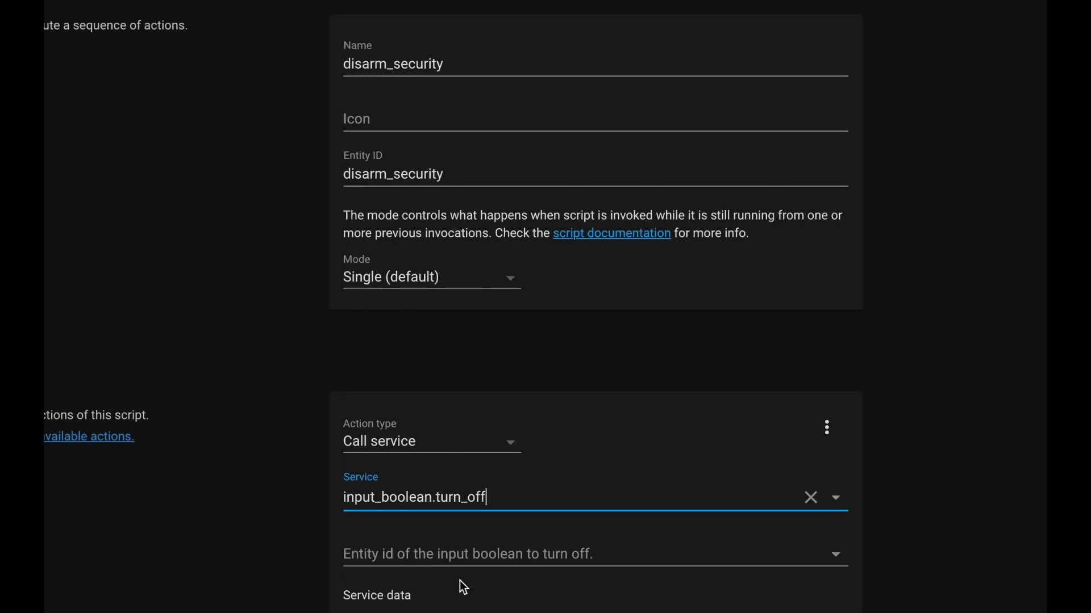
click(594, 553)
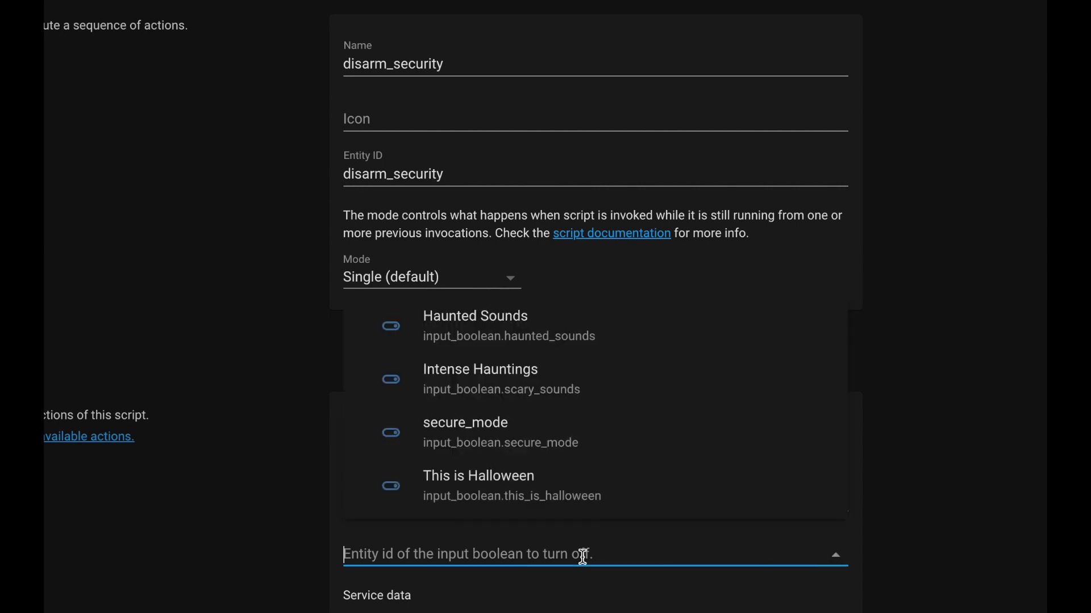
click(464, 422)
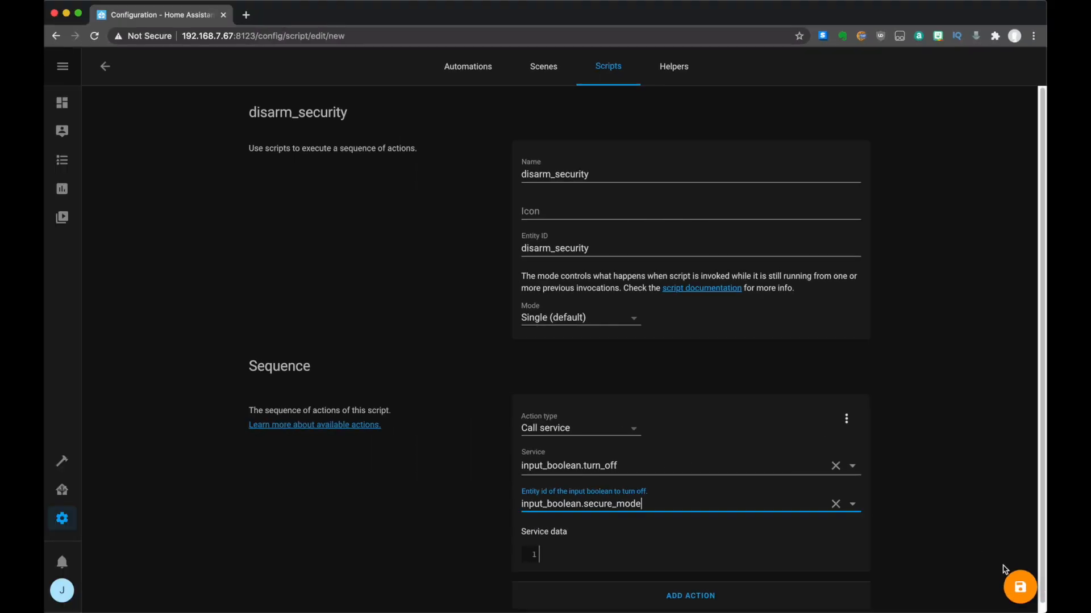
Step: Save disarm_security and return to the Automations list via Configuration
click(1020, 586)
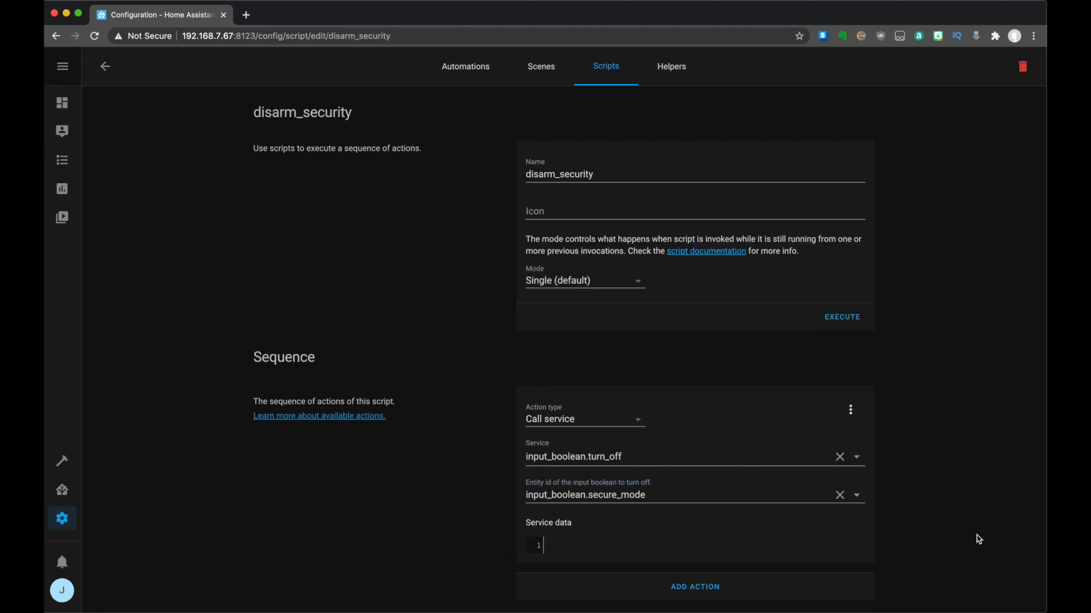
mouse_move(710, 425)
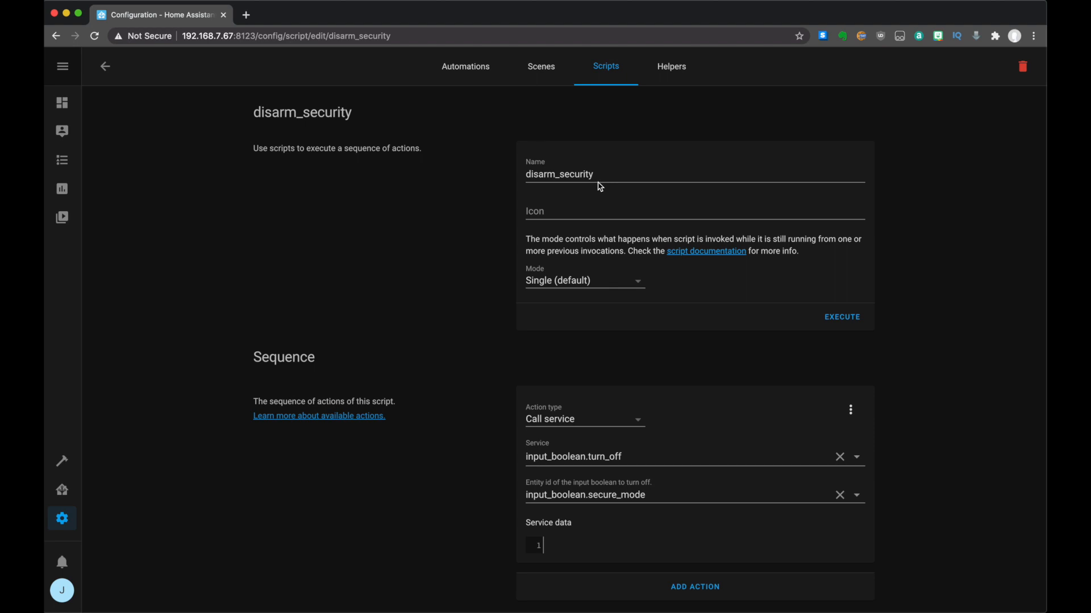
mouse_move(62, 518)
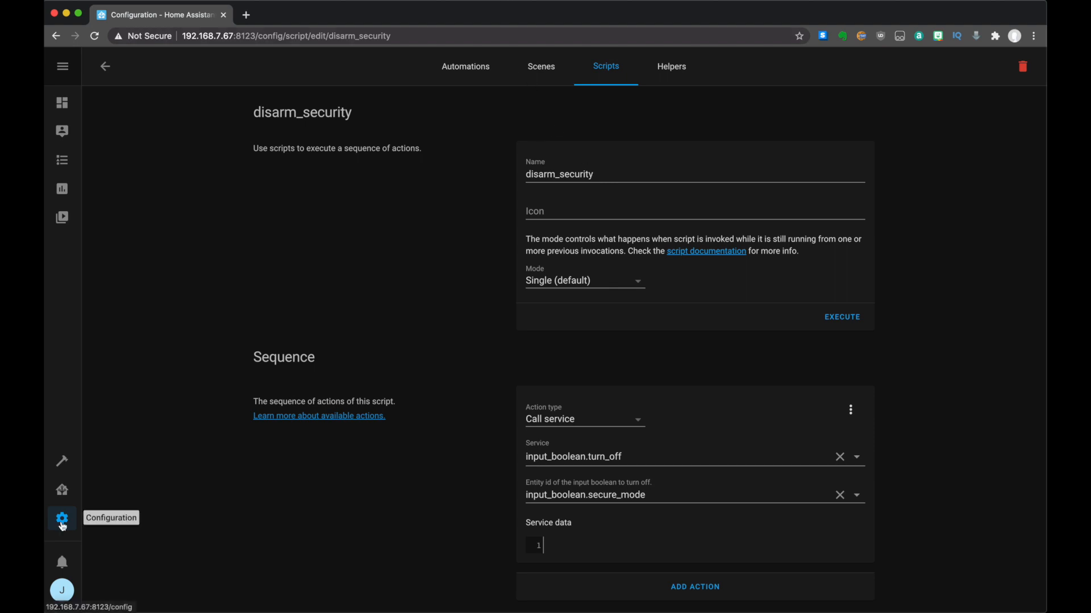
click(62, 519)
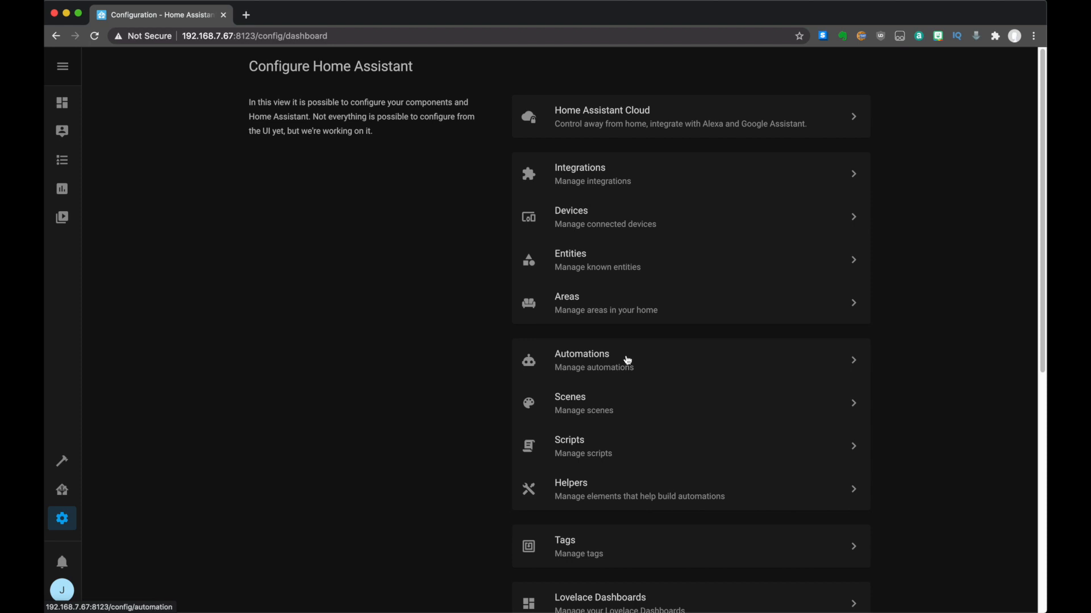
click(582, 359)
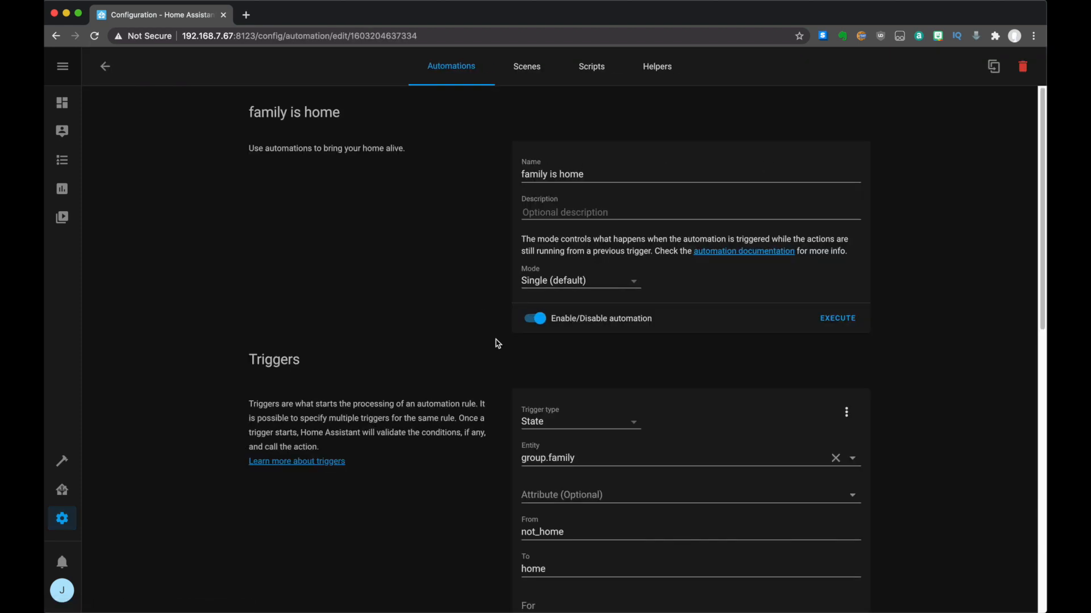
Step: Delete the Sun condition from the 'family is home' automation
scroll(down, 3)
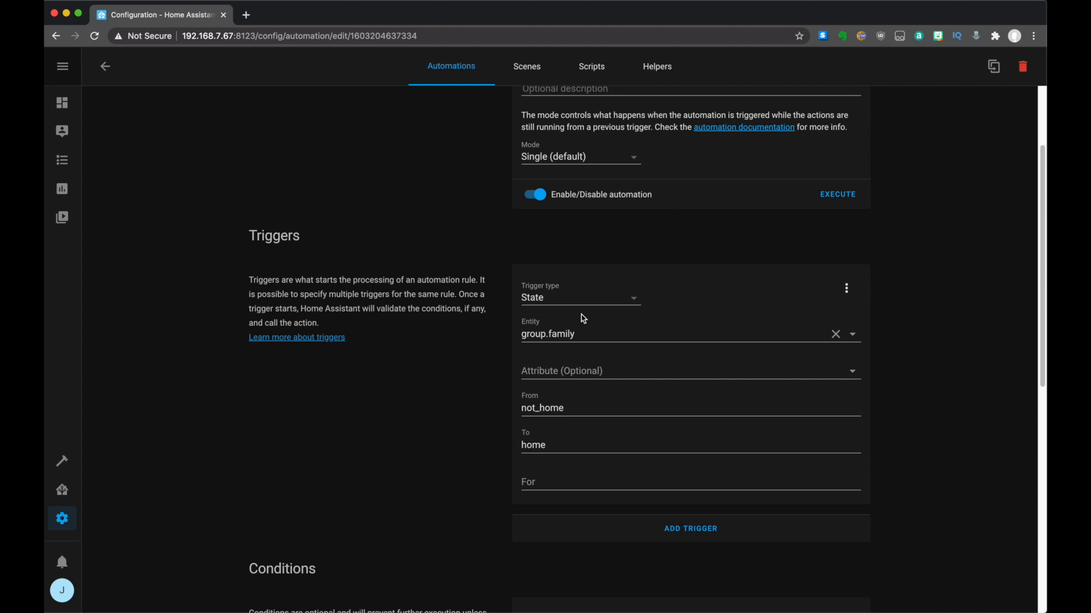
scroll(down, 3)
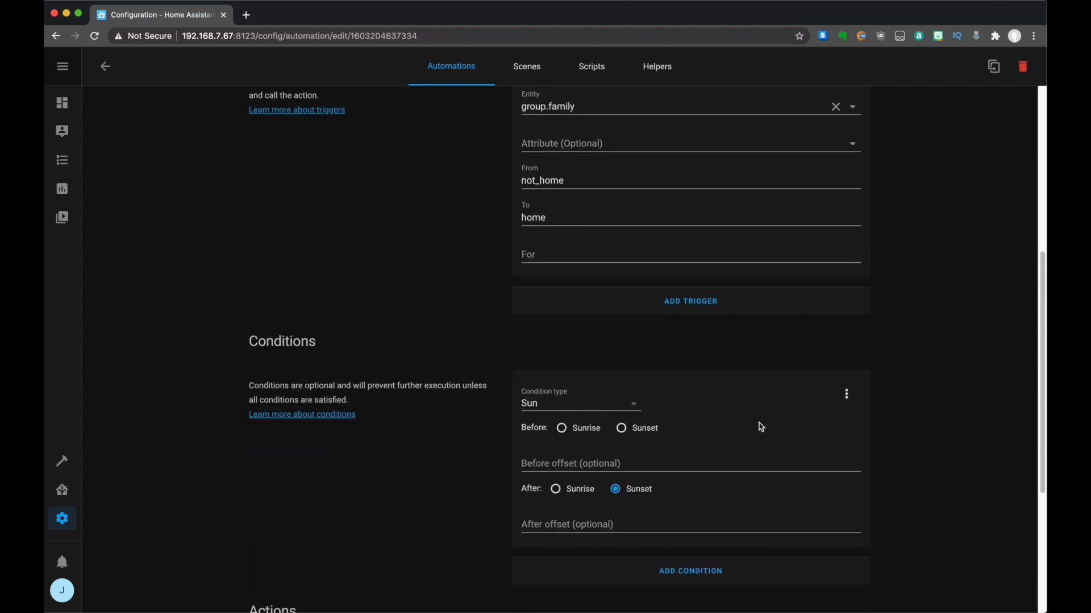
click(846, 394)
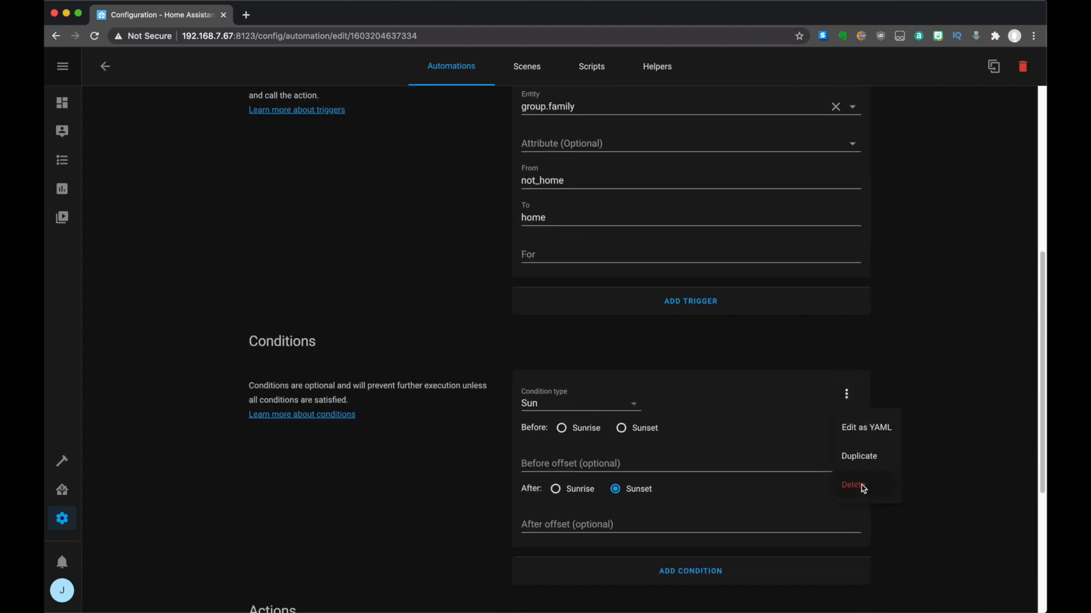
click(852, 484)
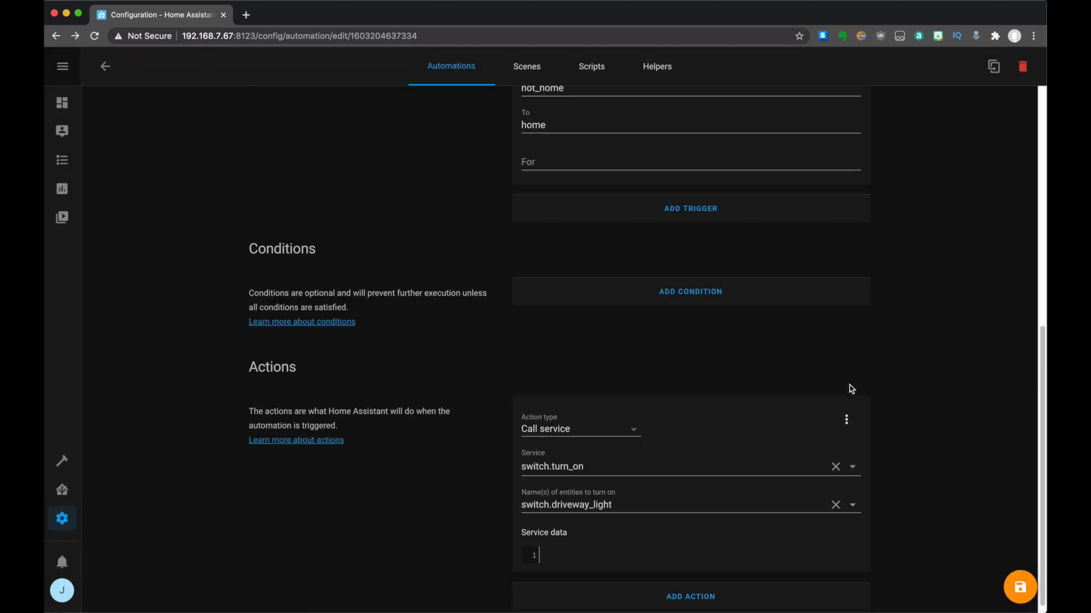
Step: Set the first action to script.turn_on targeting script.driveway_lights_on_dark
scroll(down, 3)
text(swi)
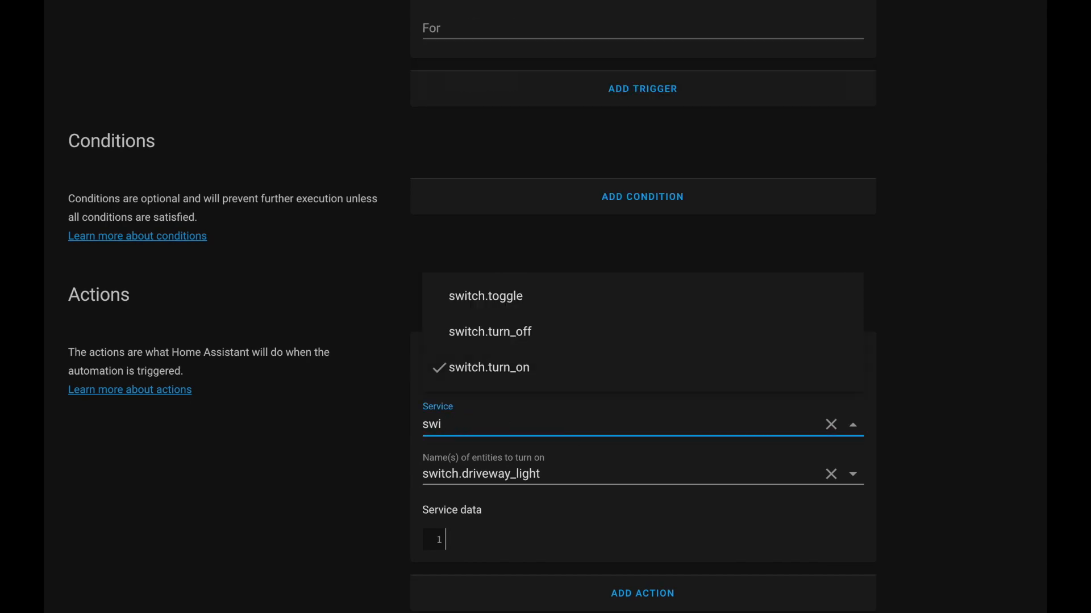
text(scrip)
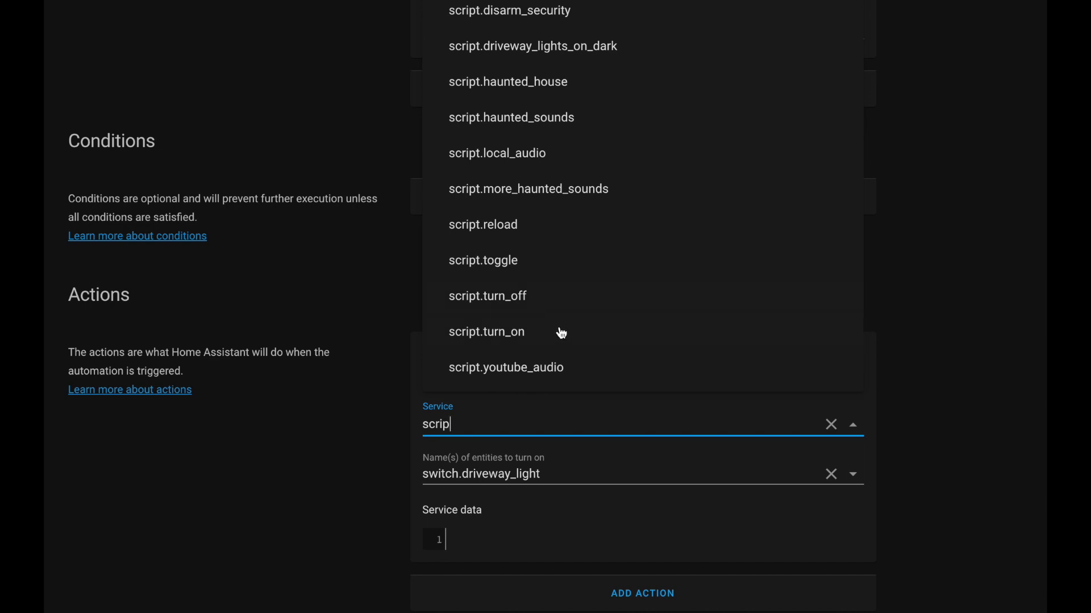
click(486, 332)
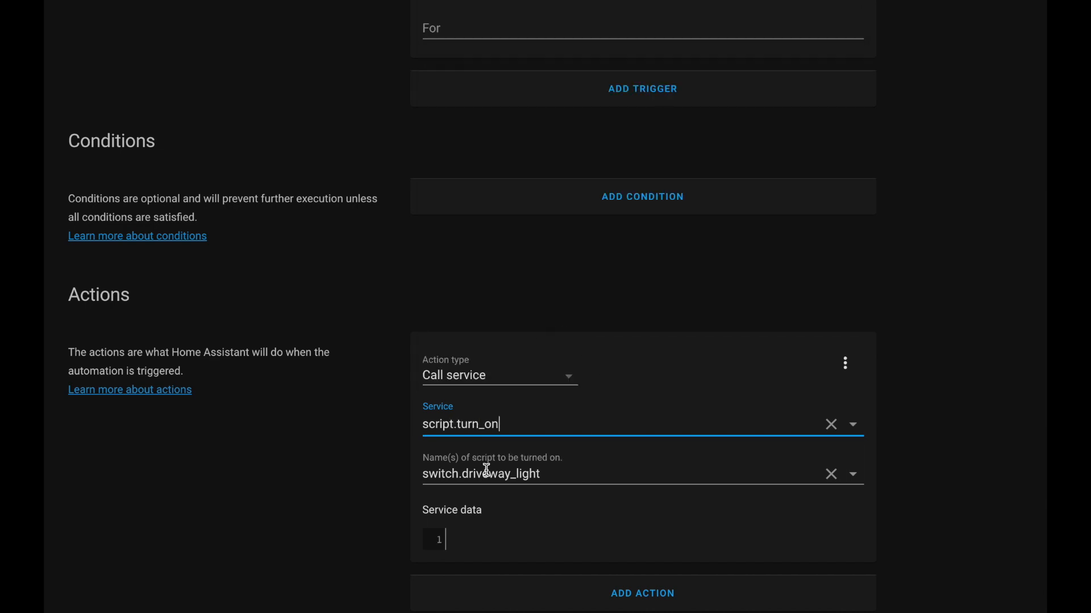
text(scrip)
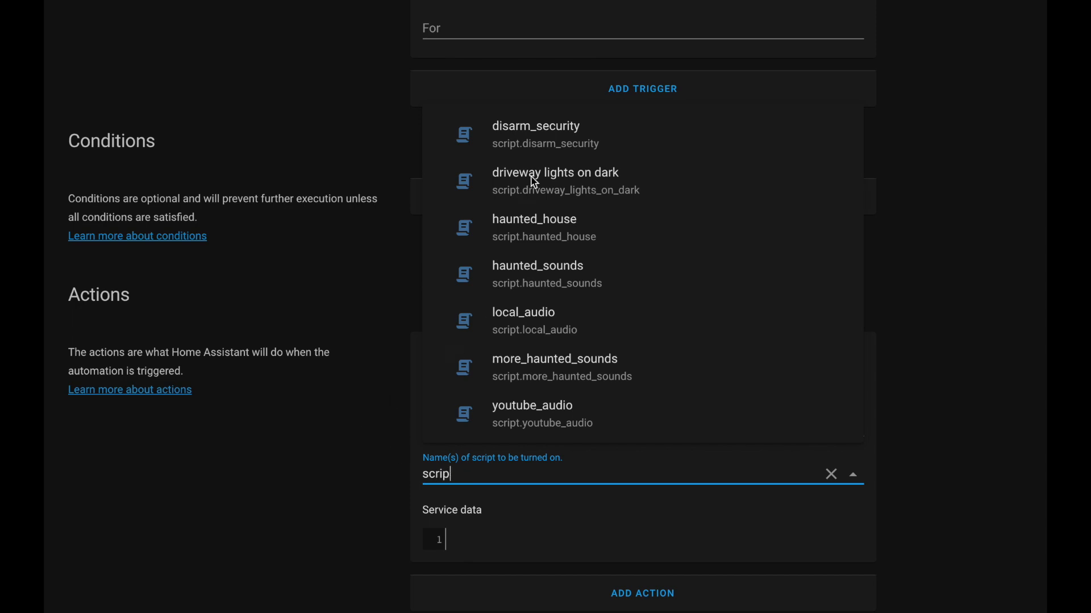
click(554, 180)
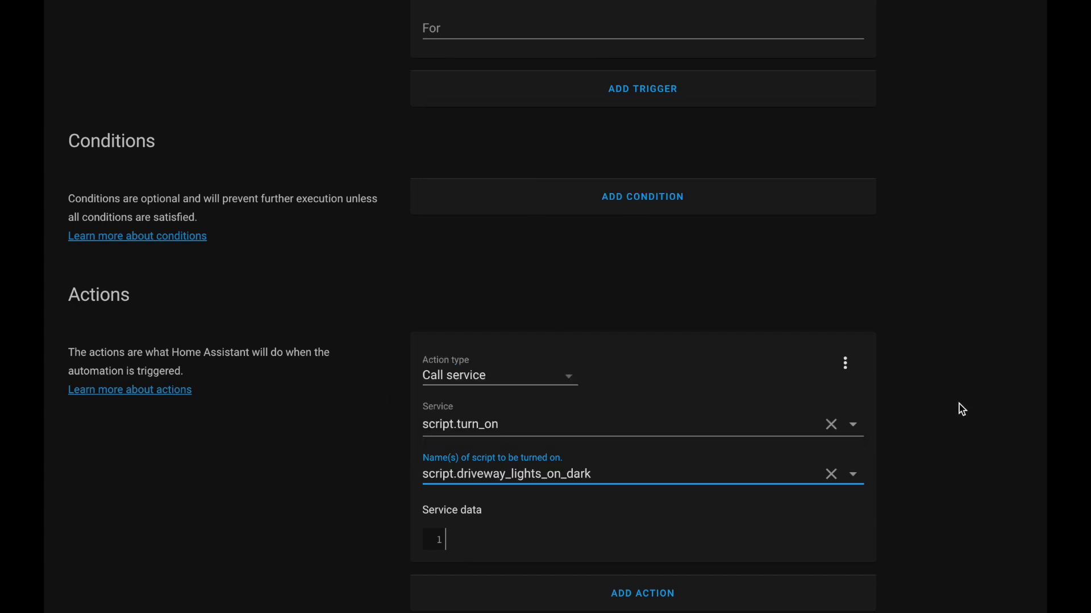
Step: Add a second Call service action using the script.turn_on service
click(642, 593)
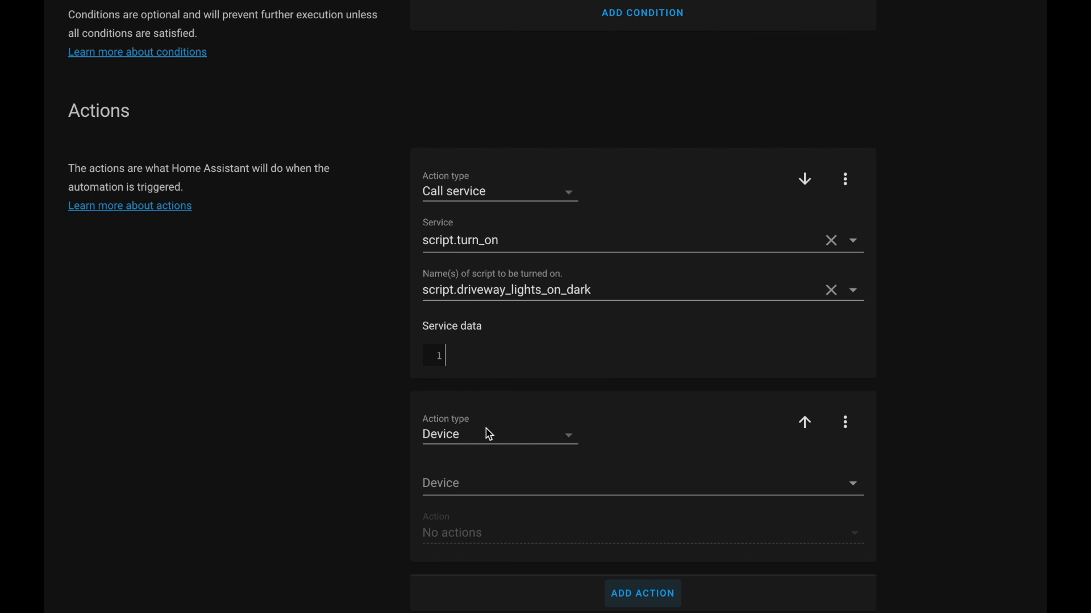
click(498, 434)
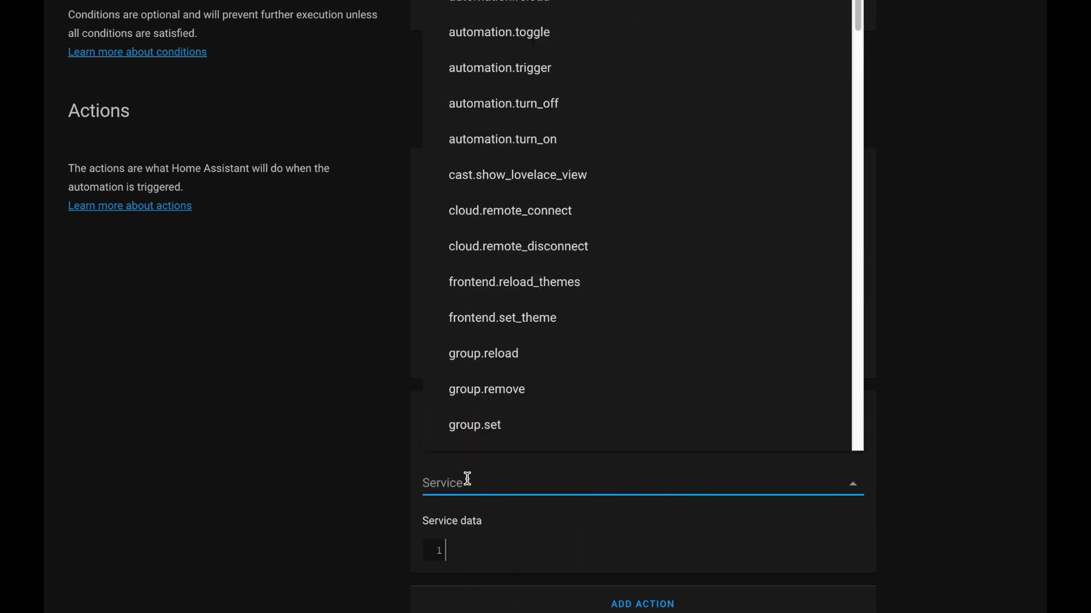
text(script.turn_on)
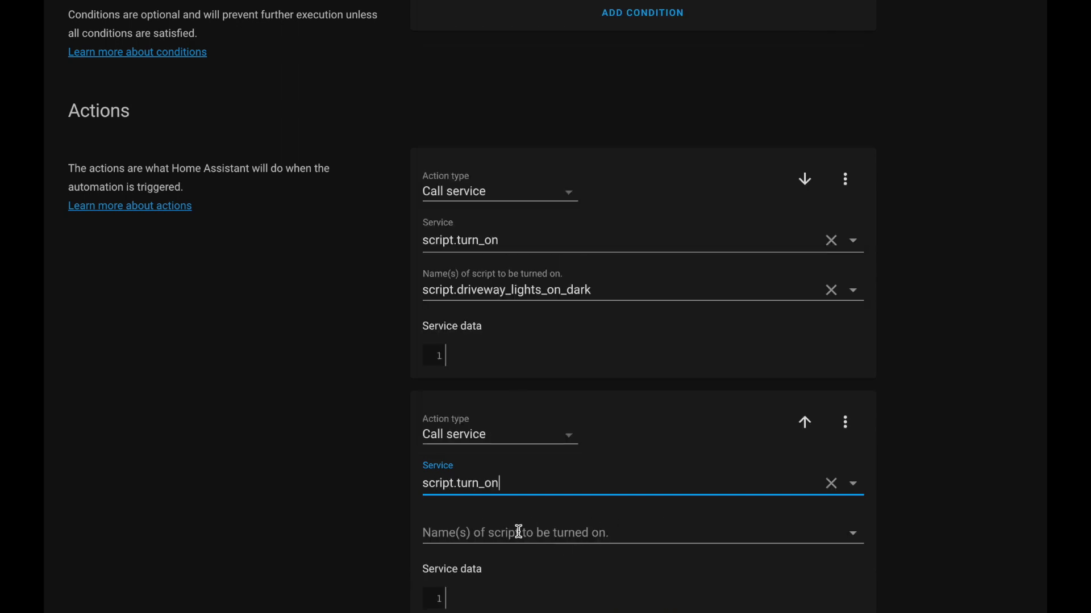
click(626, 532)
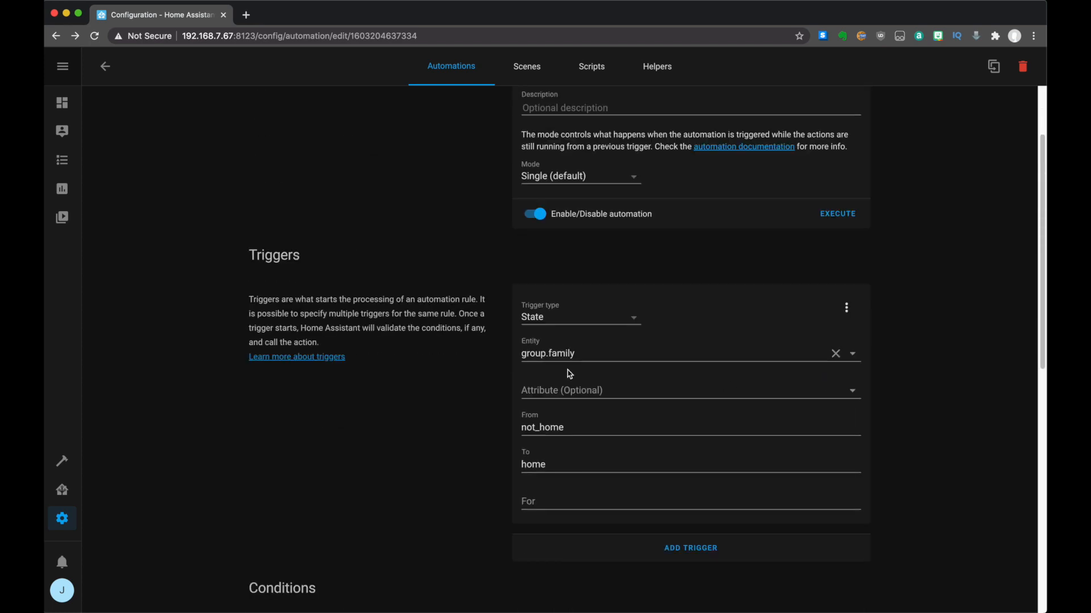
Step: Review the trigger and both script.turn_on actions, including script.disarm_security
scroll(down, 3)
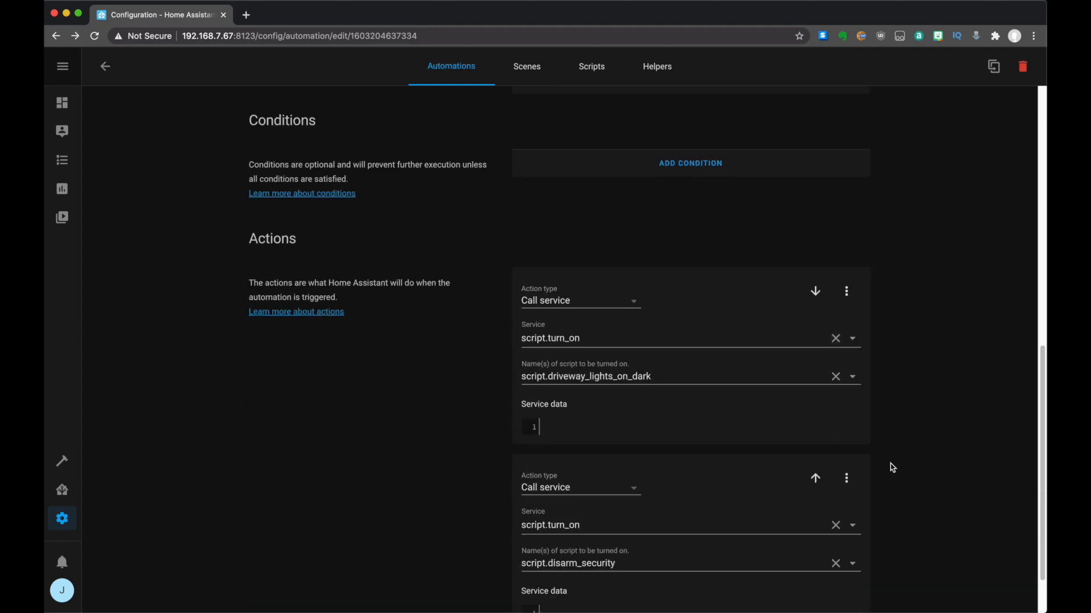
mouse_move(640, 391)
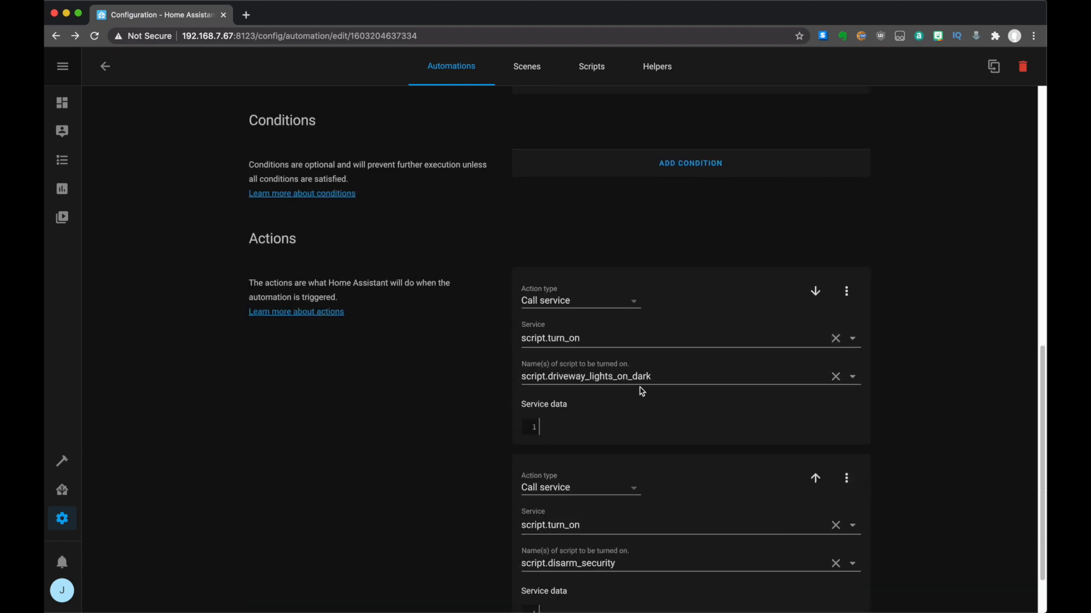
mouse_move(650, 390)
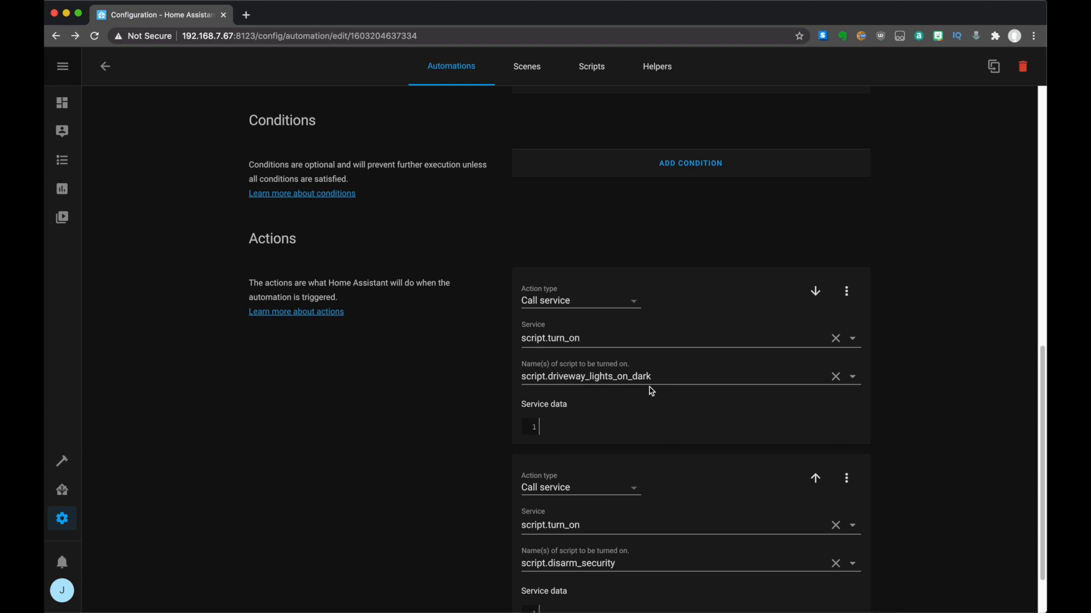
scroll(down, 3)
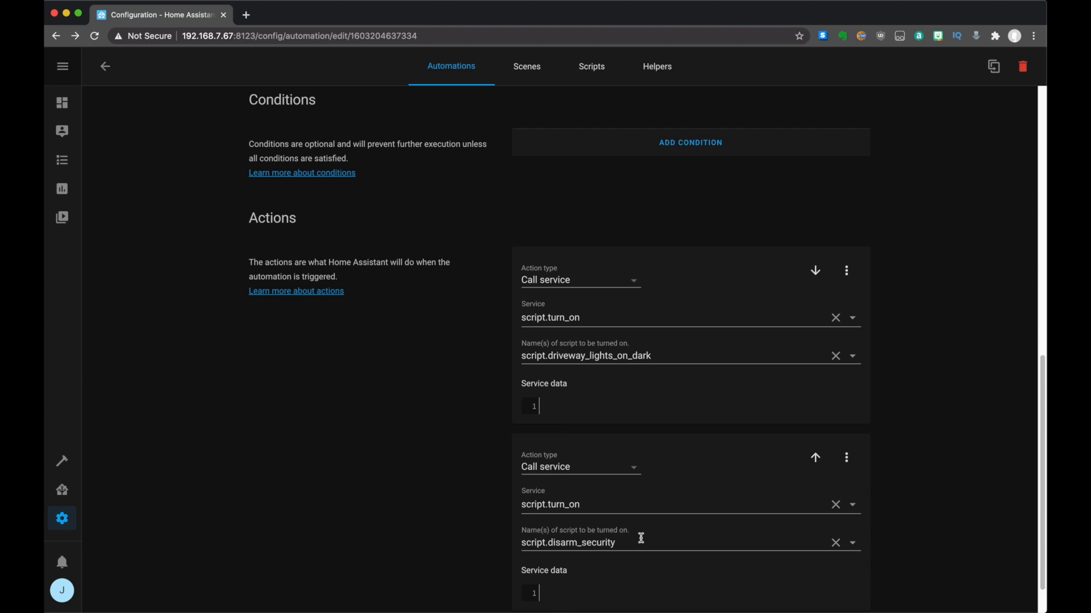
scroll(down, 3)
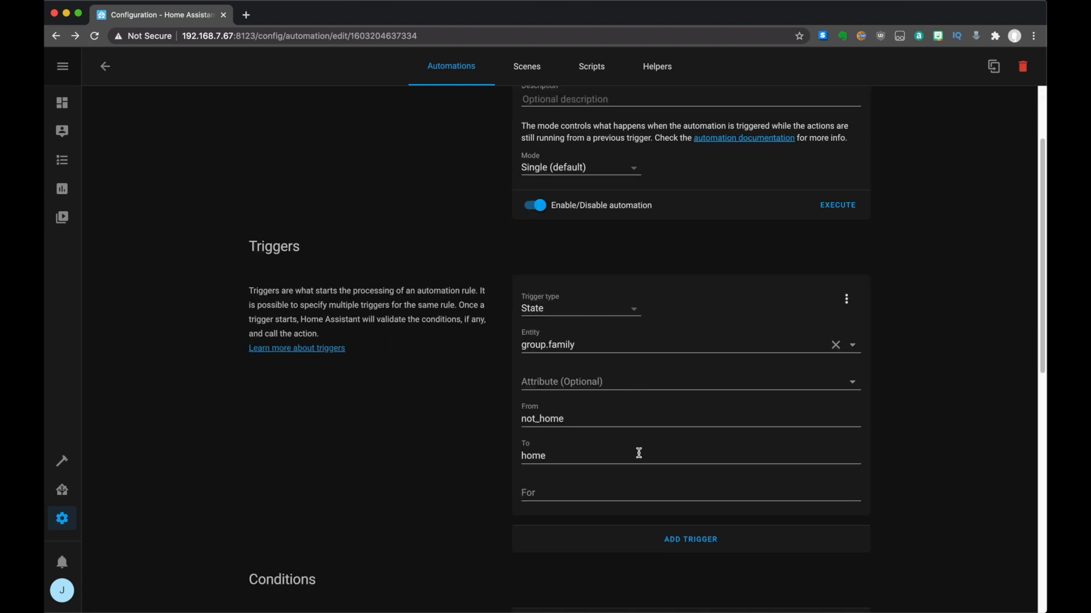
scroll(down, 3)
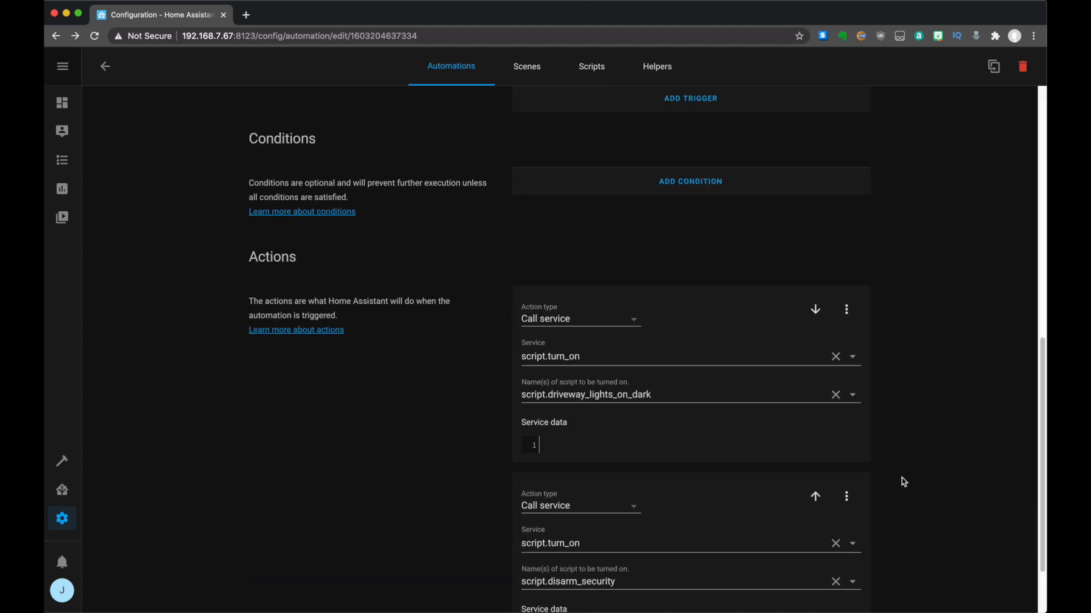
scroll(down, 3)
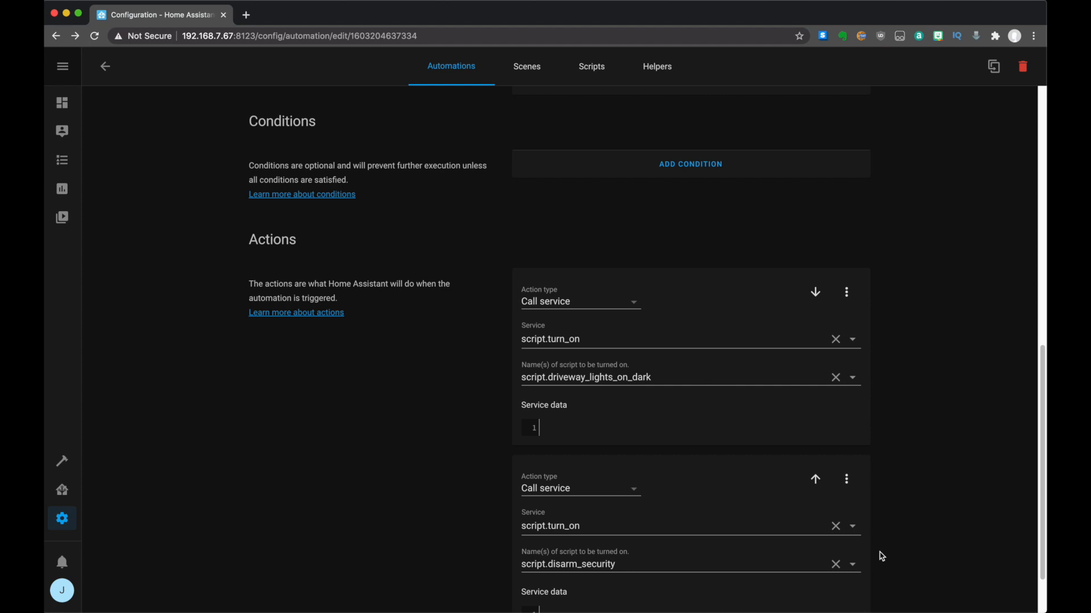
mouse_move(653, 413)
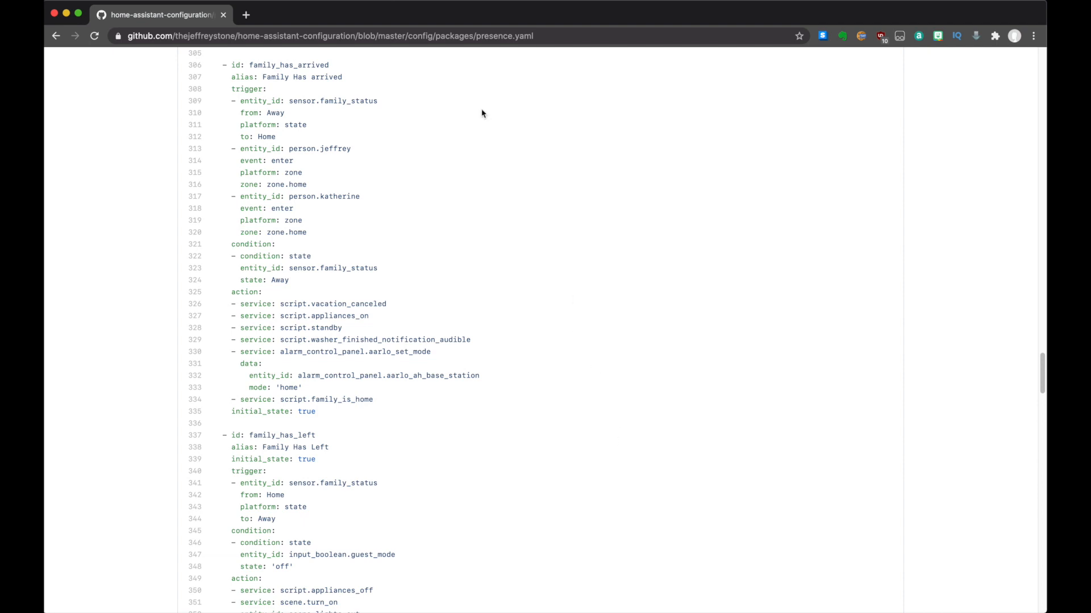
mouse_move(390, 41)
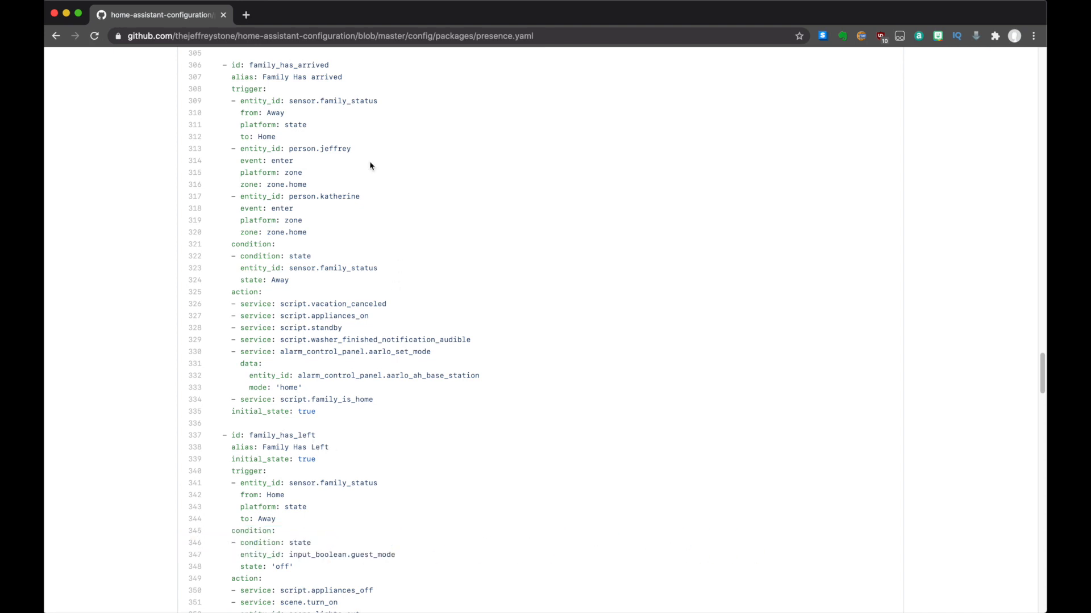
Step: Scroll presence.yaml to the family_has_arrived automation around line 306
scroll(down, 3)
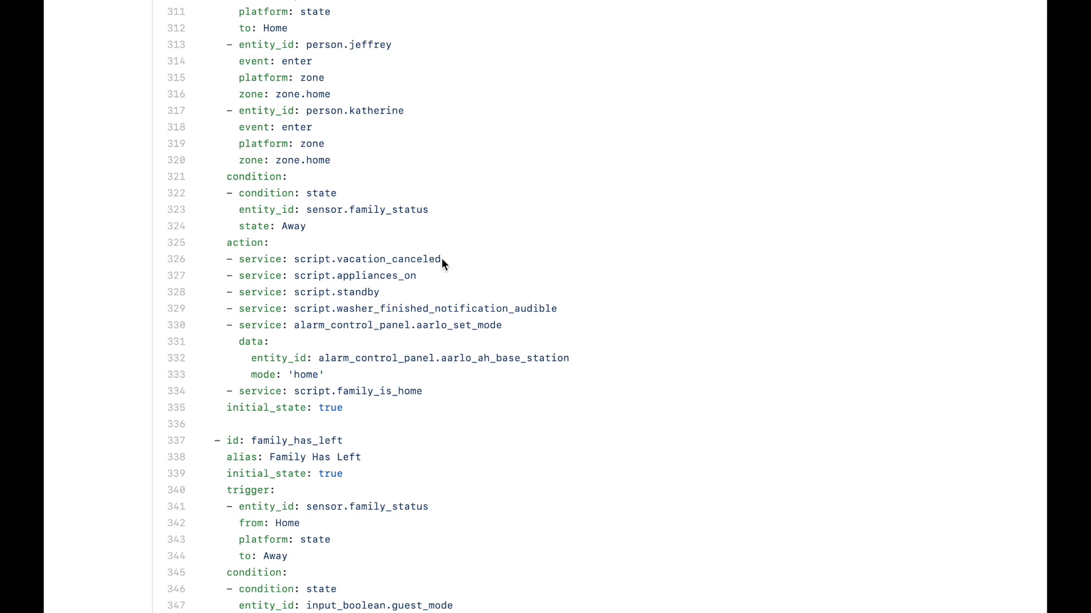
mouse_move(443, 264)
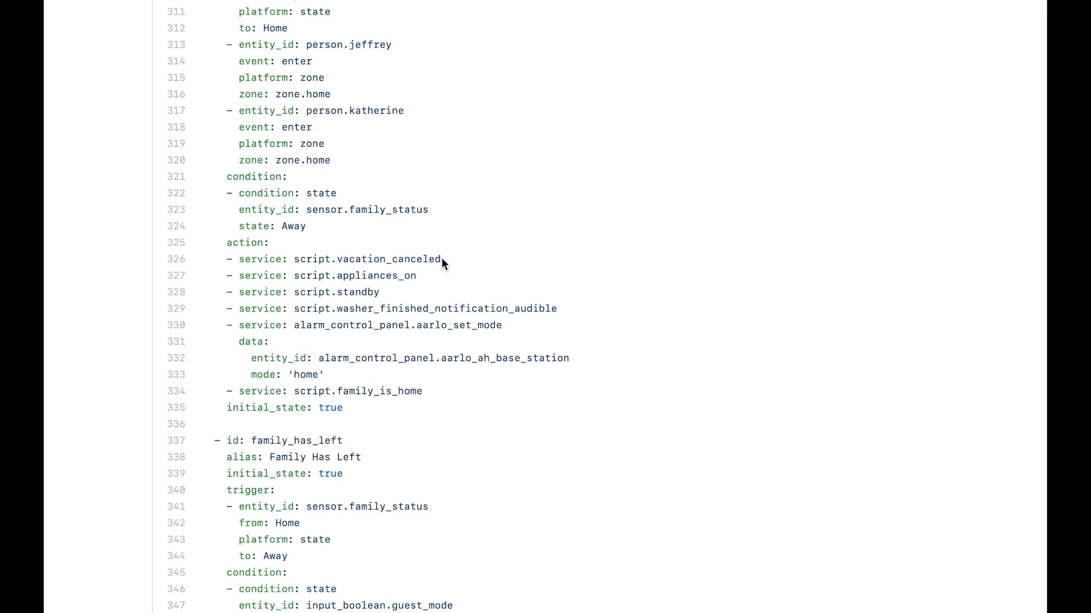
mouse_move(414, 278)
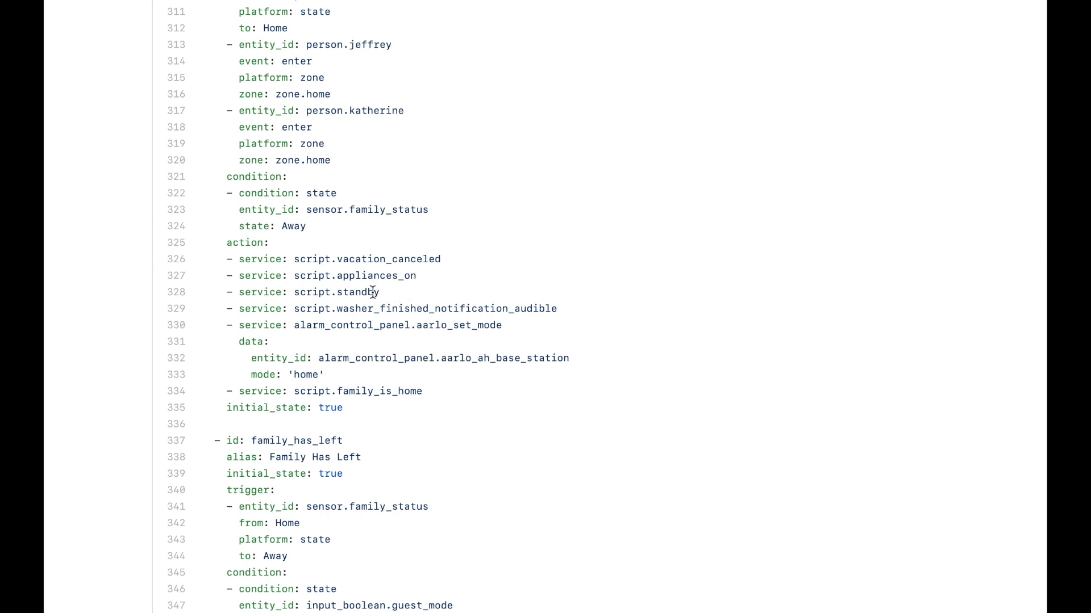
mouse_move(390, 304)
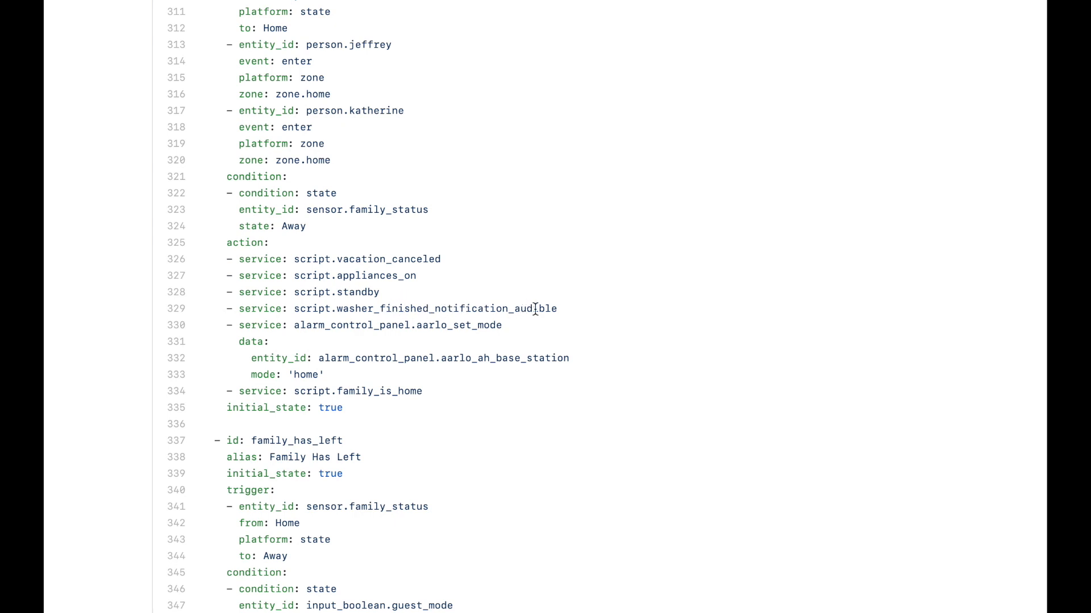
mouse_move(549, 308)
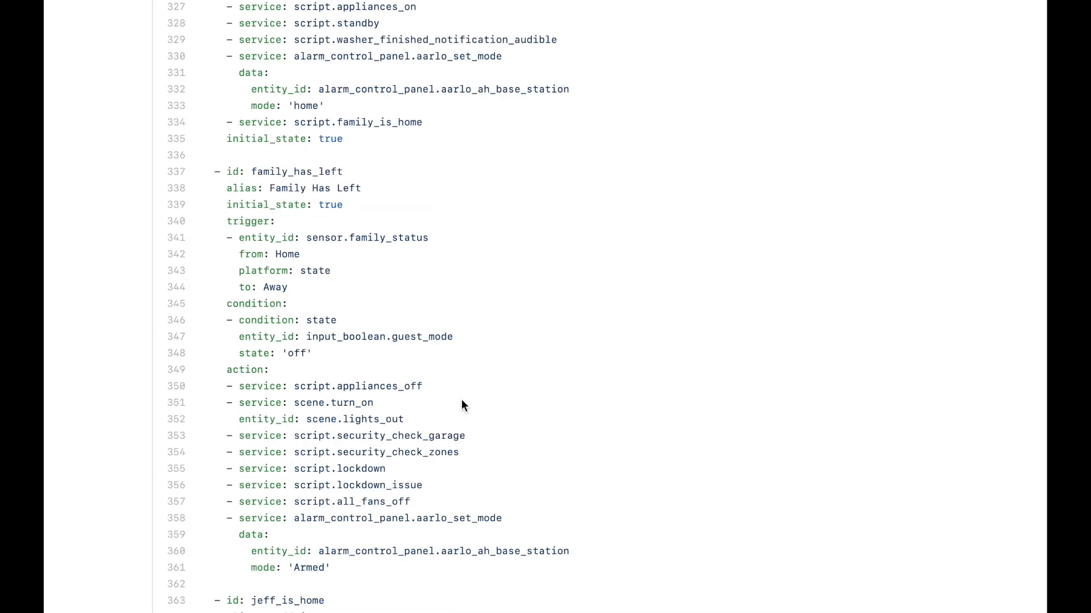
mouse_move(503, 405)
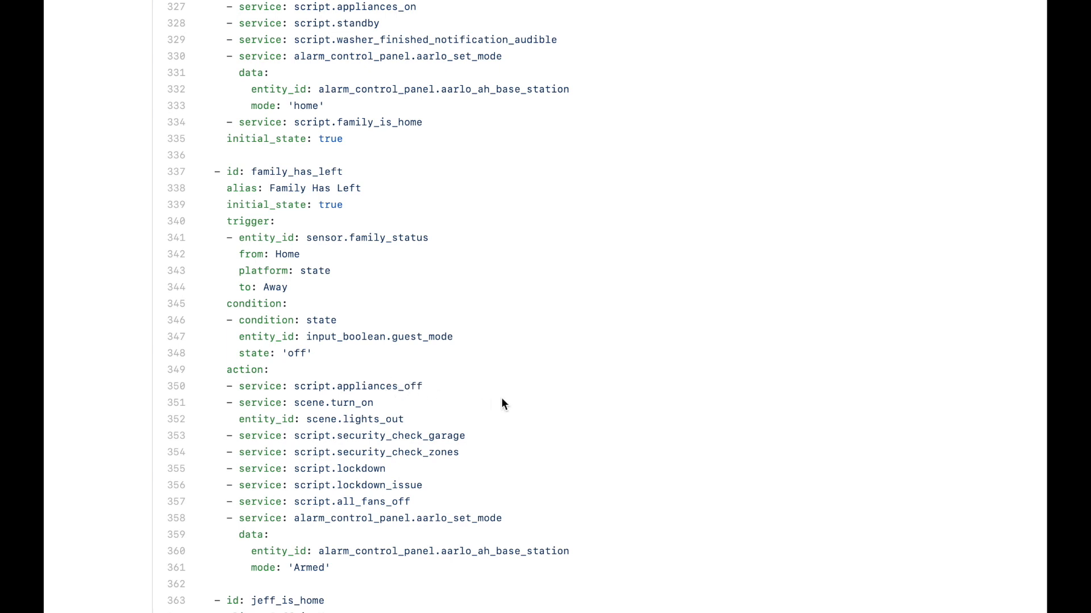
mouse_move(497, 395)
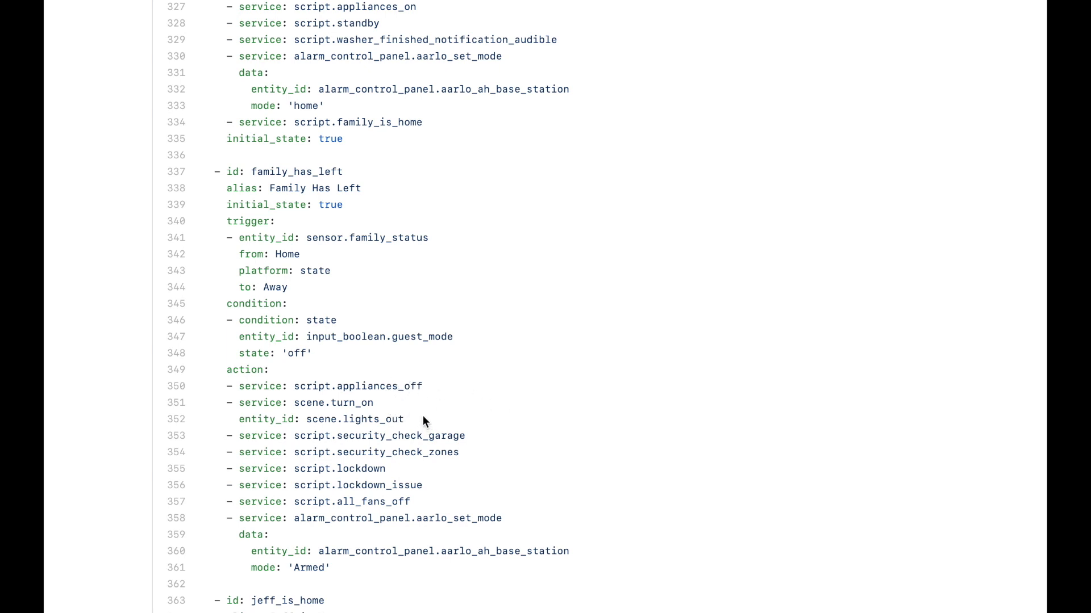
mouse_move(485, 436)
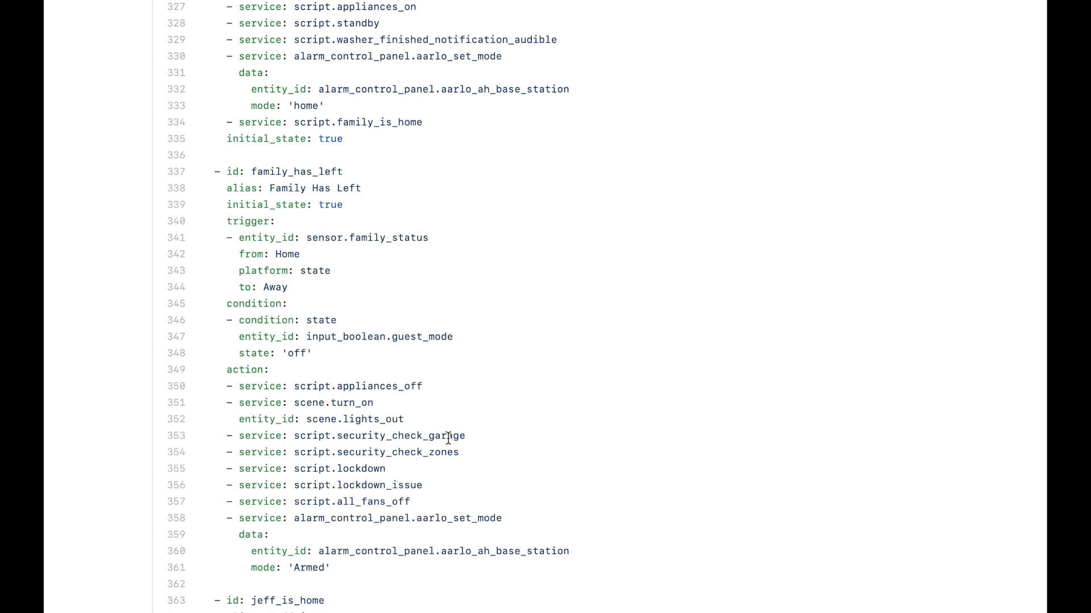
mouse_move(442, 452)
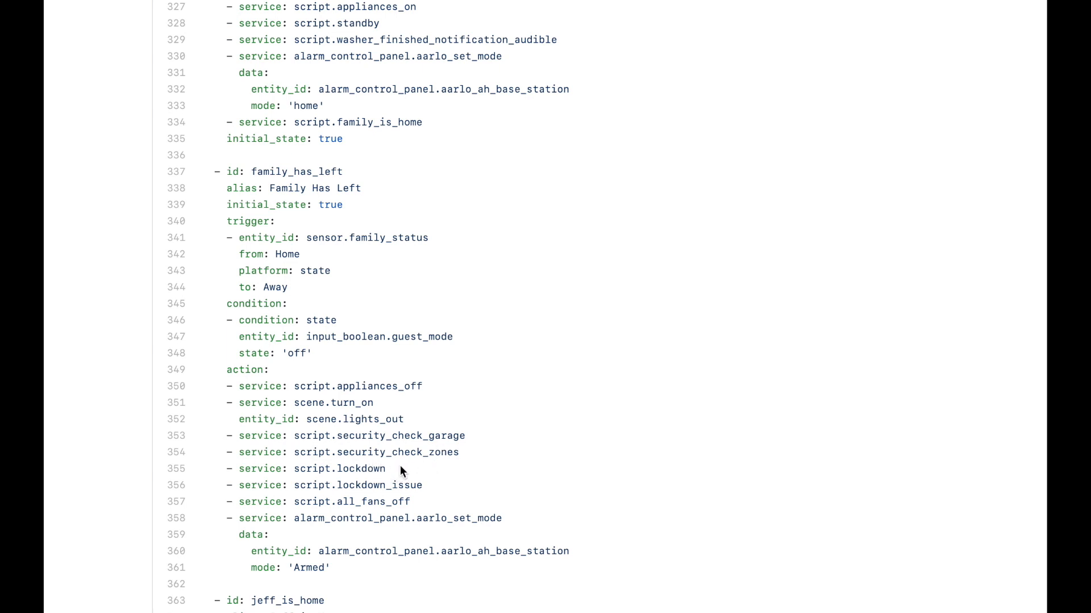
mouse_move(417, 436)
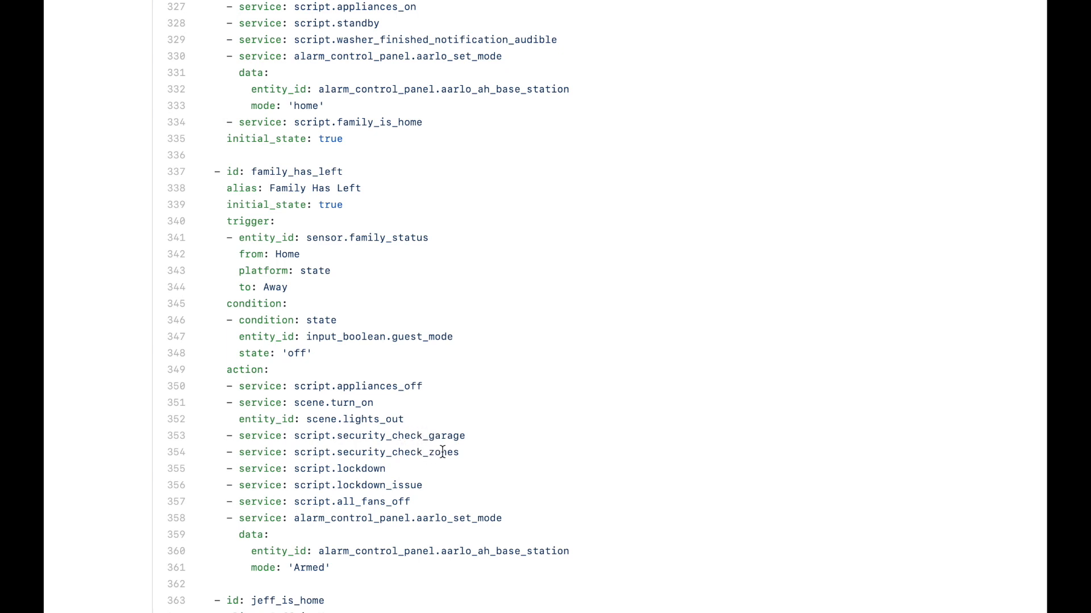
mouse_move(381, 474)
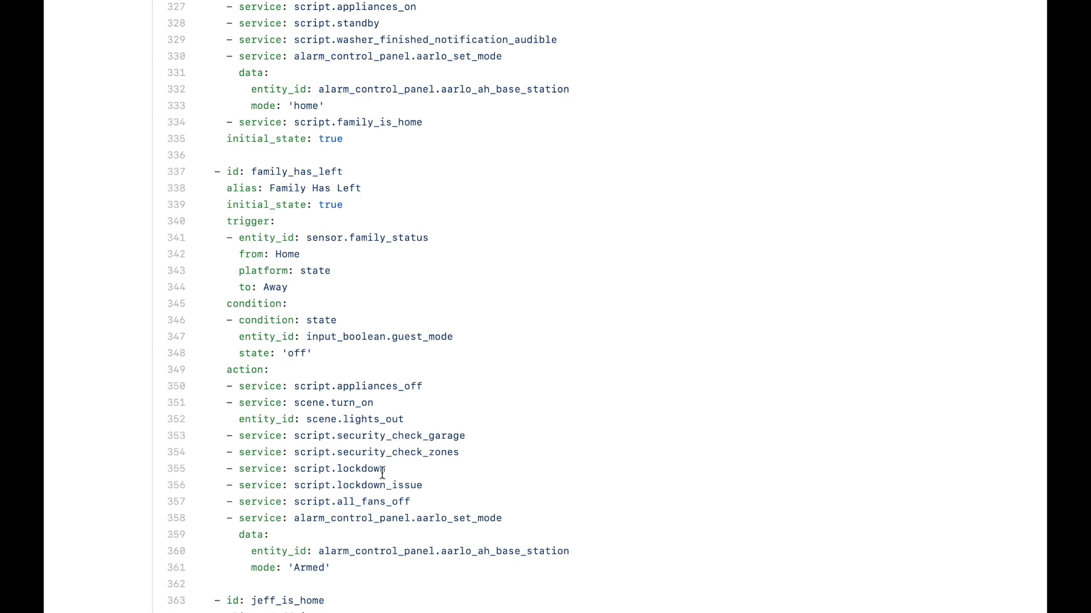
mouse_move(409, 486)
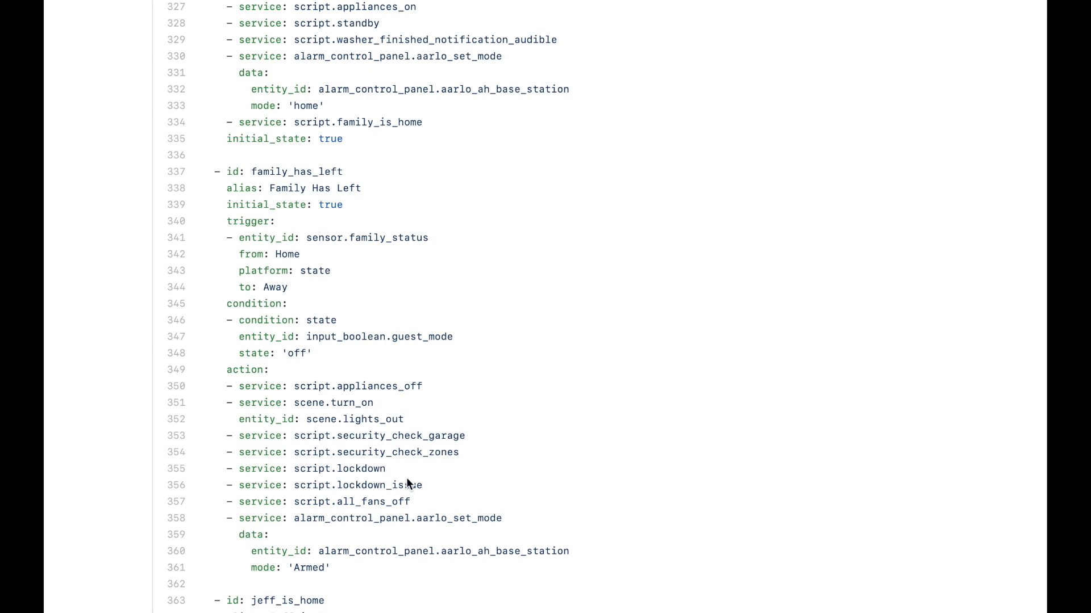